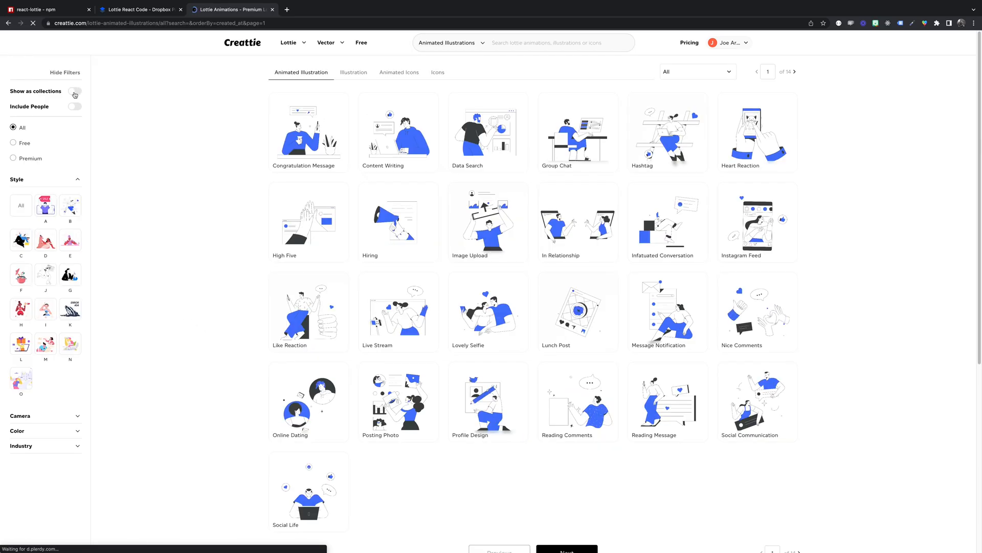
Turn on 'Show as collections' so illustrations appear as sets like Social Media and Marketing
click(74, 91)
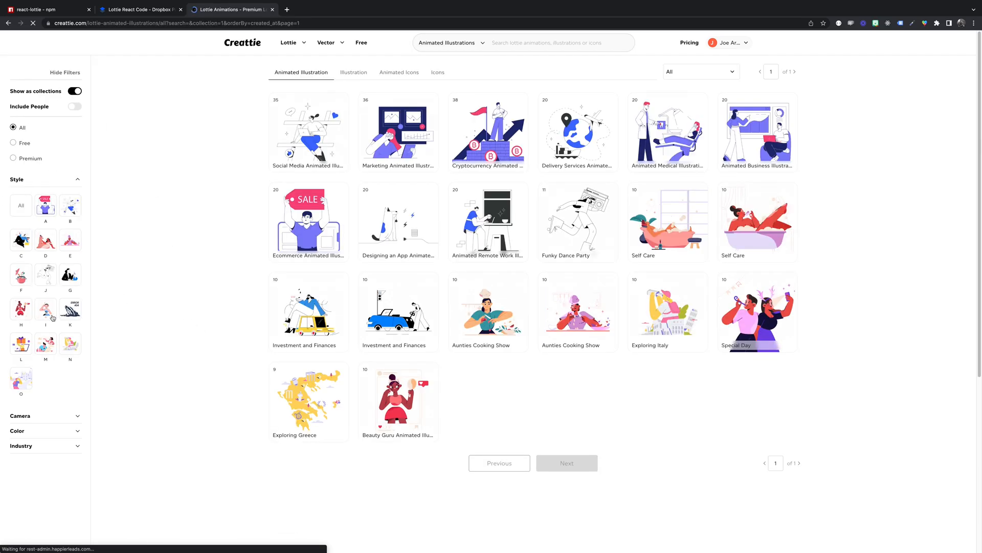
mouse_move(369, 168)
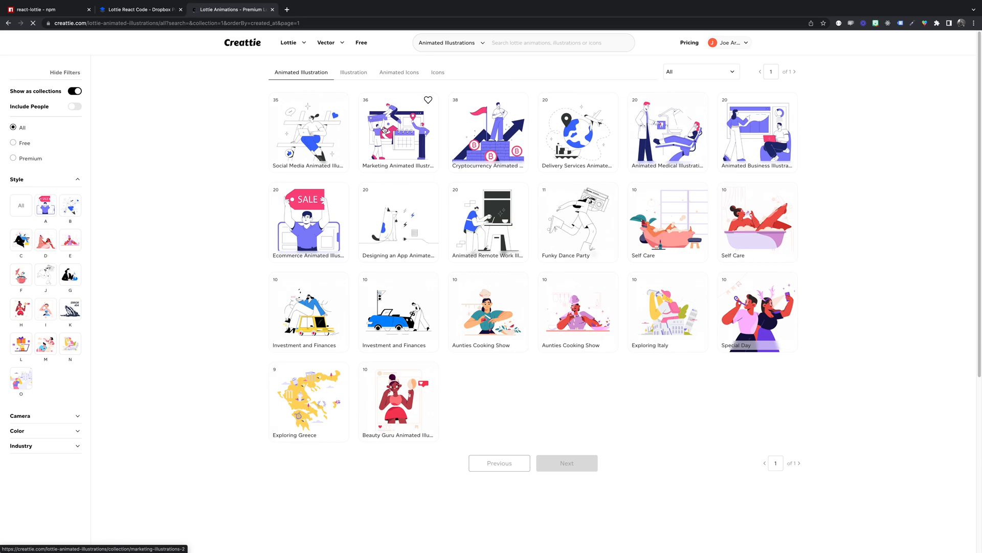
Open Marketing Animated Illustrations and scroll its 36 items down to Marketing Strategy
click(397, 132)
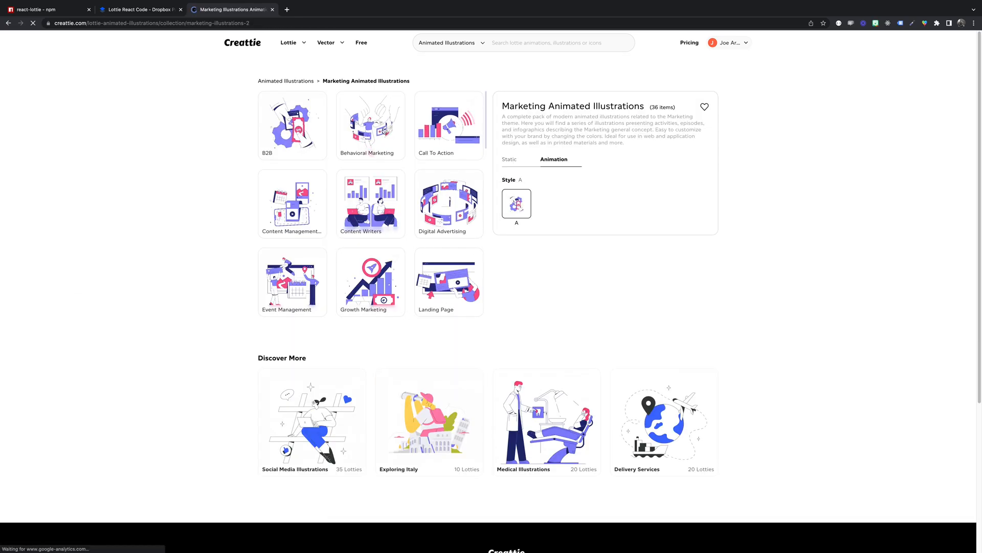
mouse_move(486, 121)
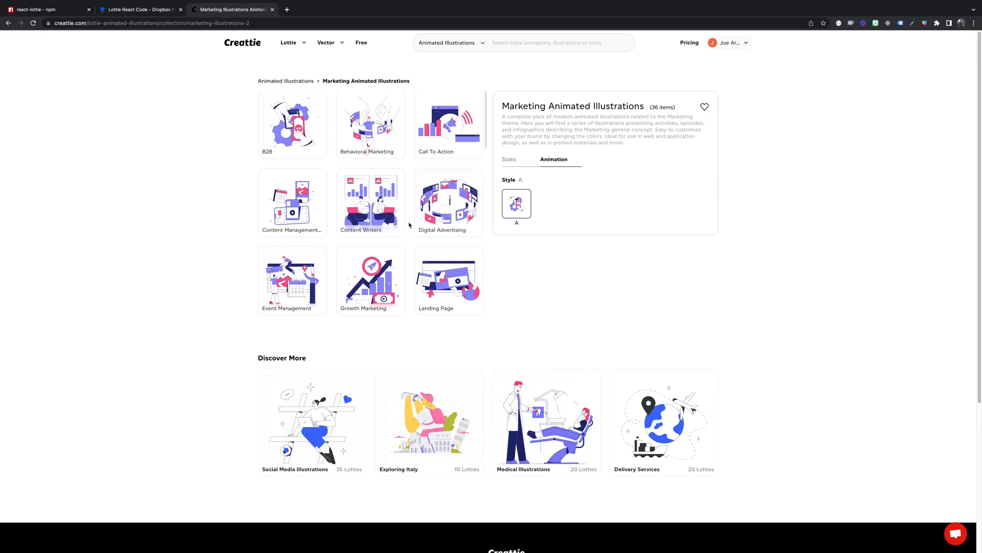
scroll(down, 3)
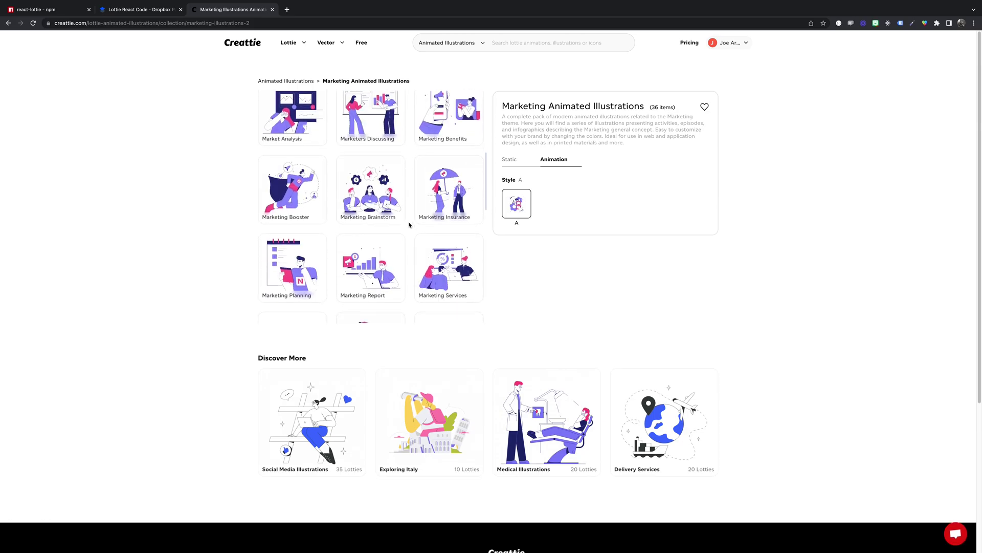
scroll(down, 3)
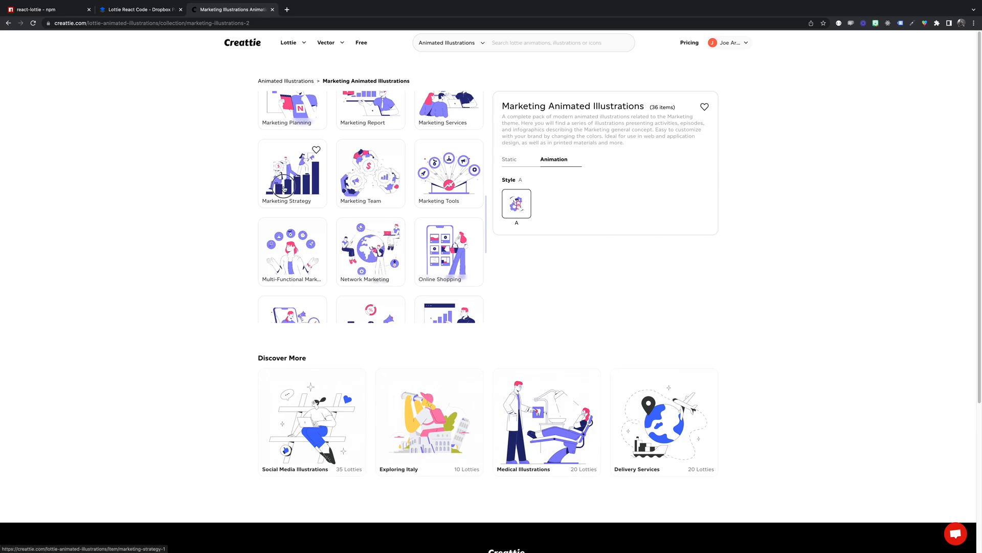
Open Marketing Strategy and recolour navy to black, light purple to grey, pink to dark red
click(292, 172)
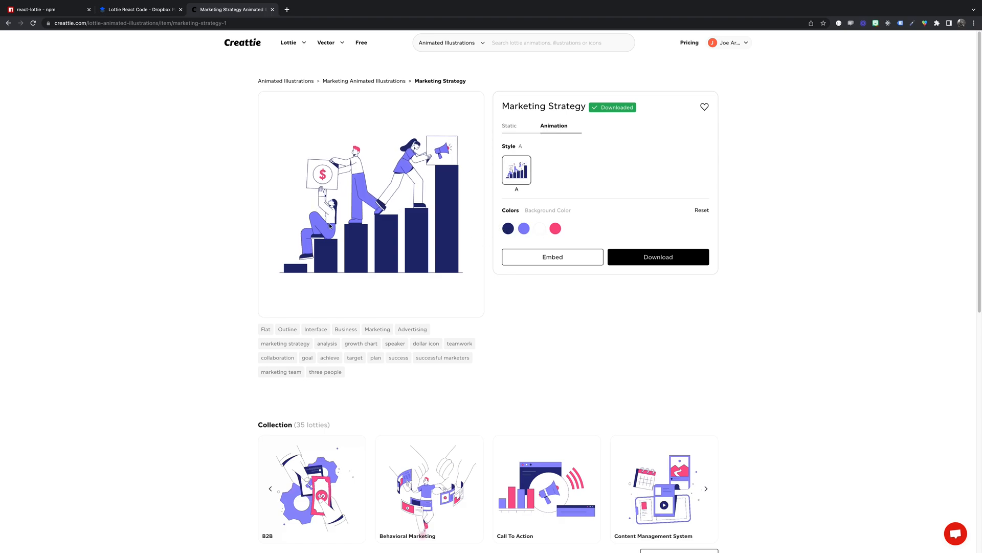
click(508, 229)
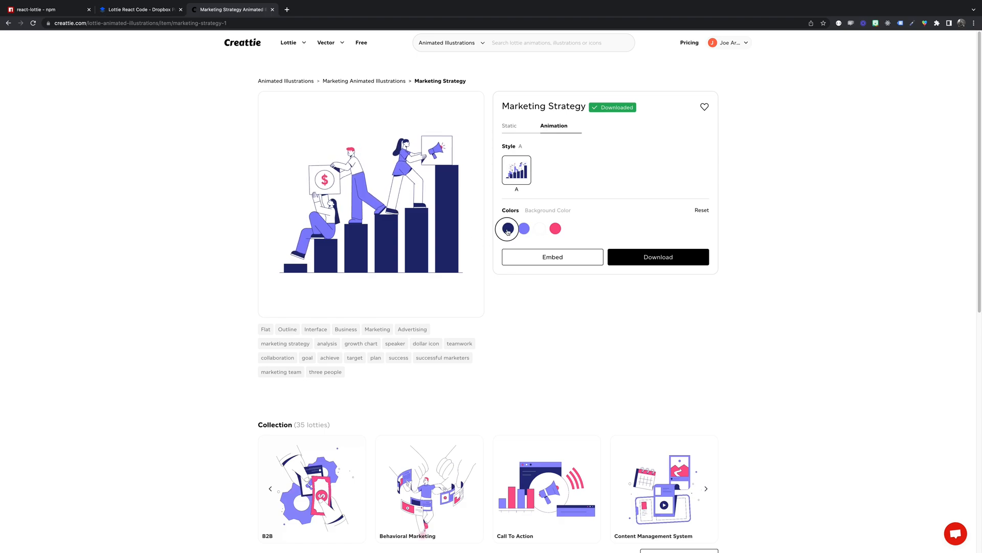
click(507, 229)
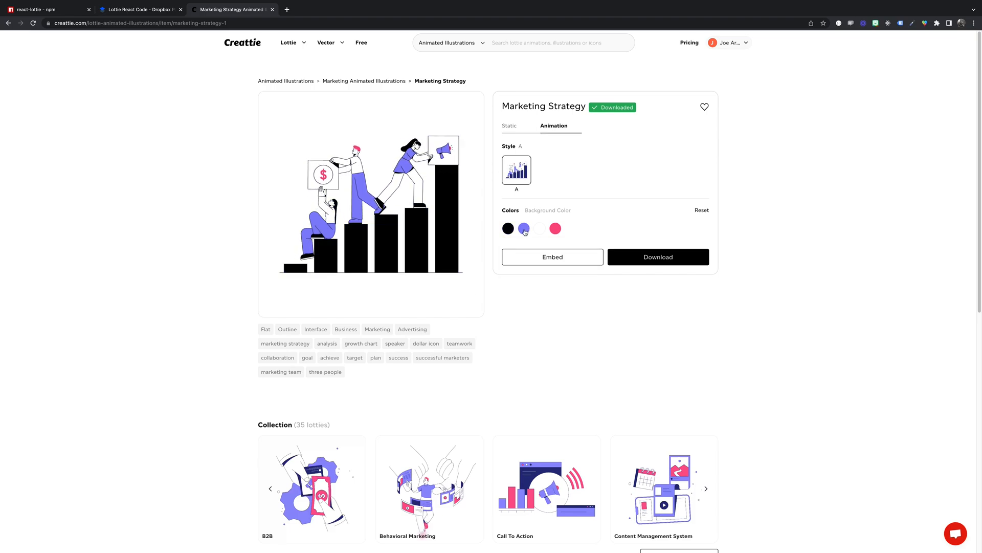
click(540, 228)
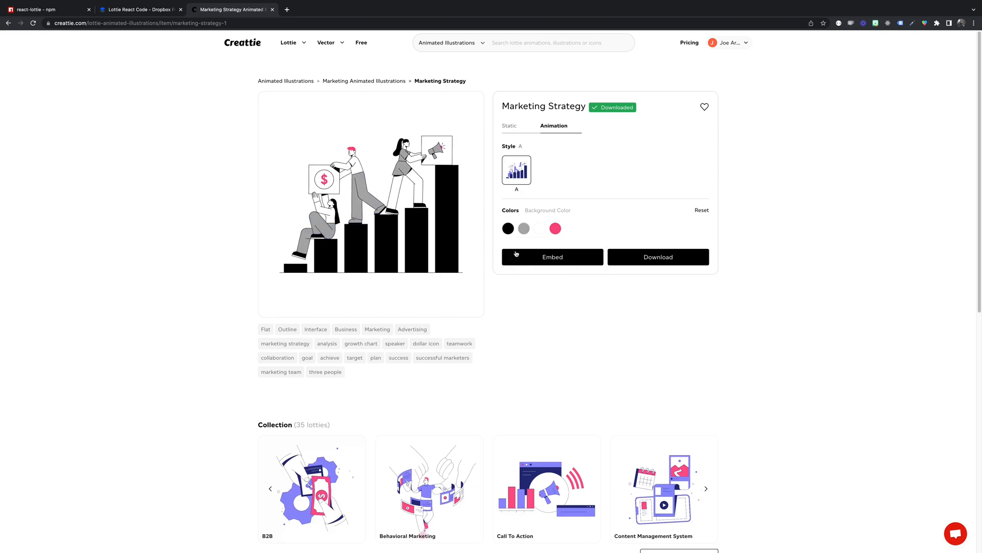
click(555, 228)
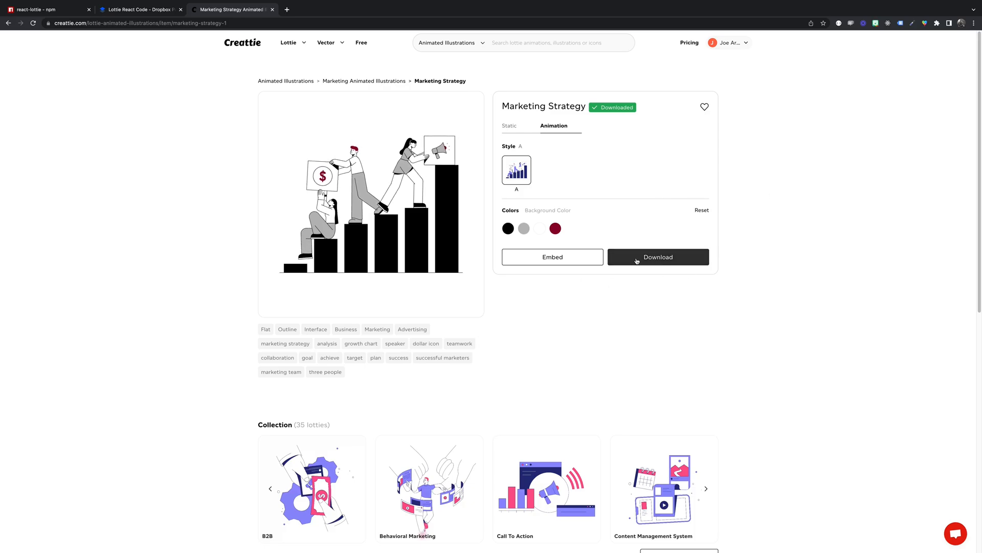
Download the recoloured animation as a JSON file to the desktop and close the dialog
click(658, 257)
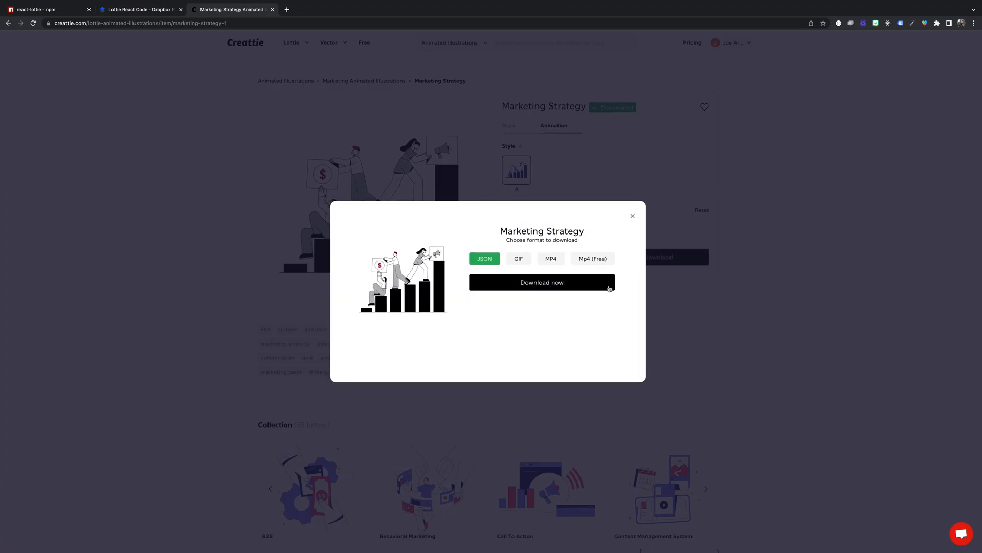
click(542, 283)
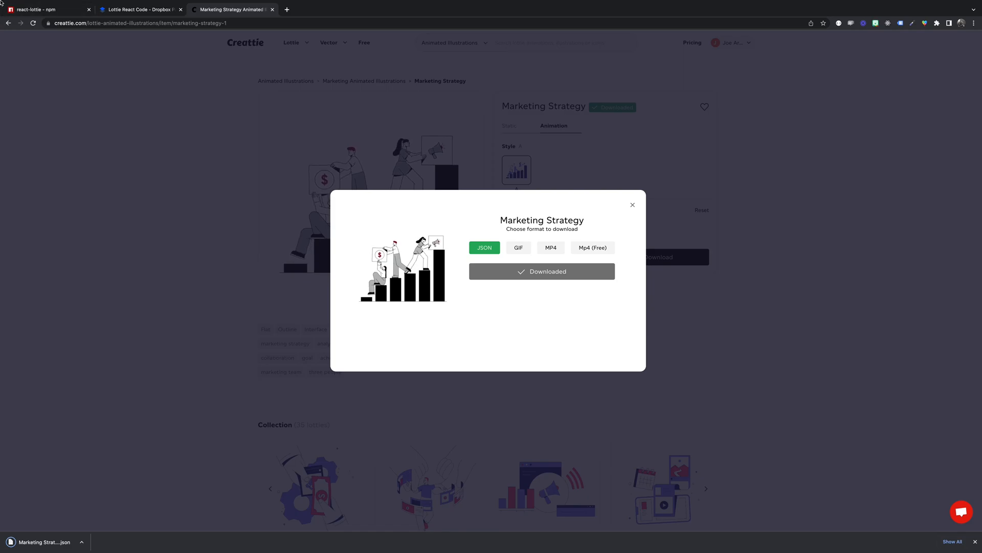
click(632, 205)
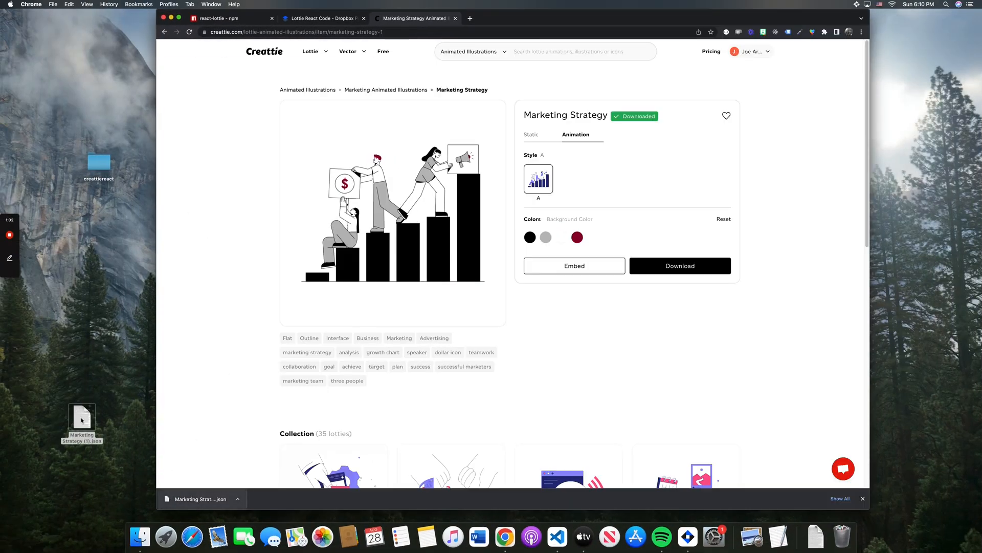
click(82, 417)
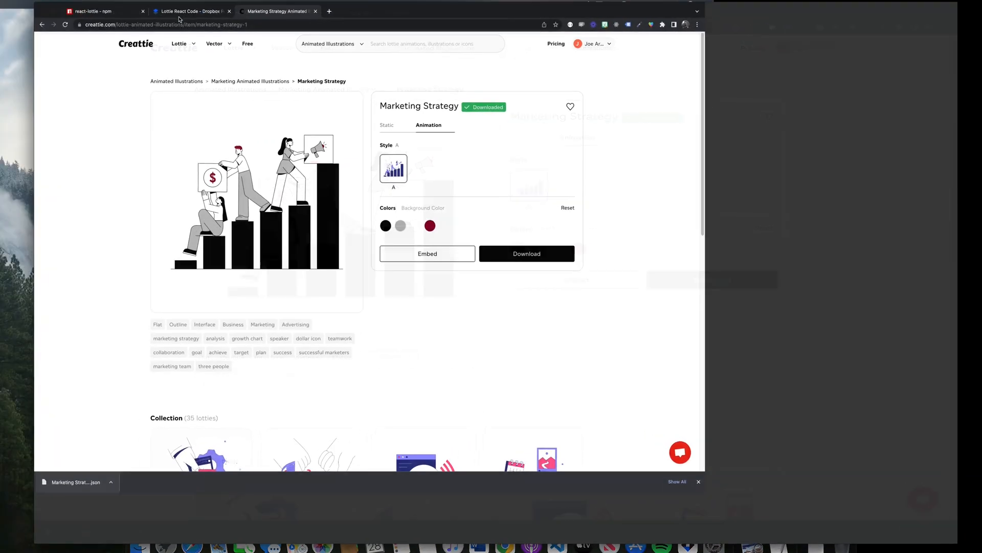
In the VS Code terminal cd to home, then Desktop, then into the creattie folder
click(94, 10)
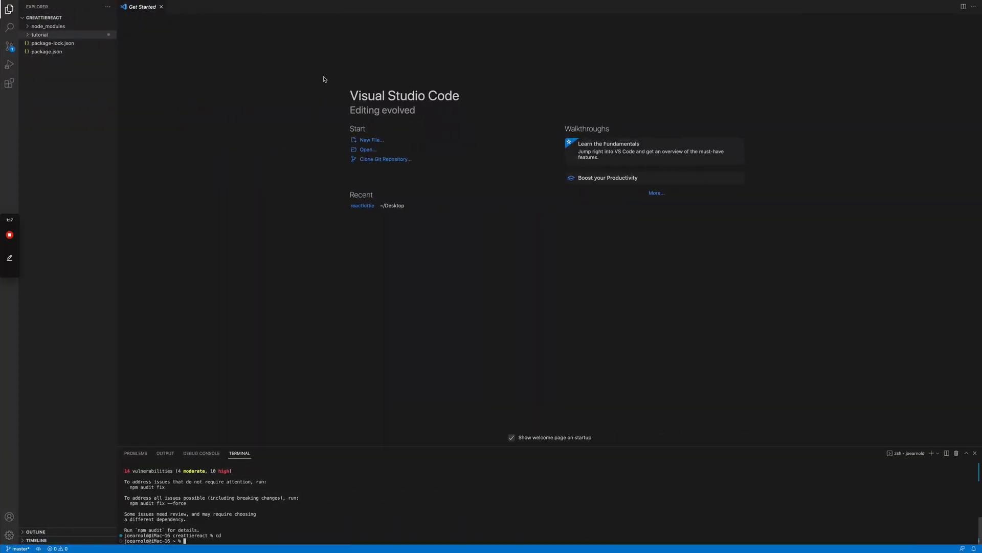
mouse_move(345, 509)
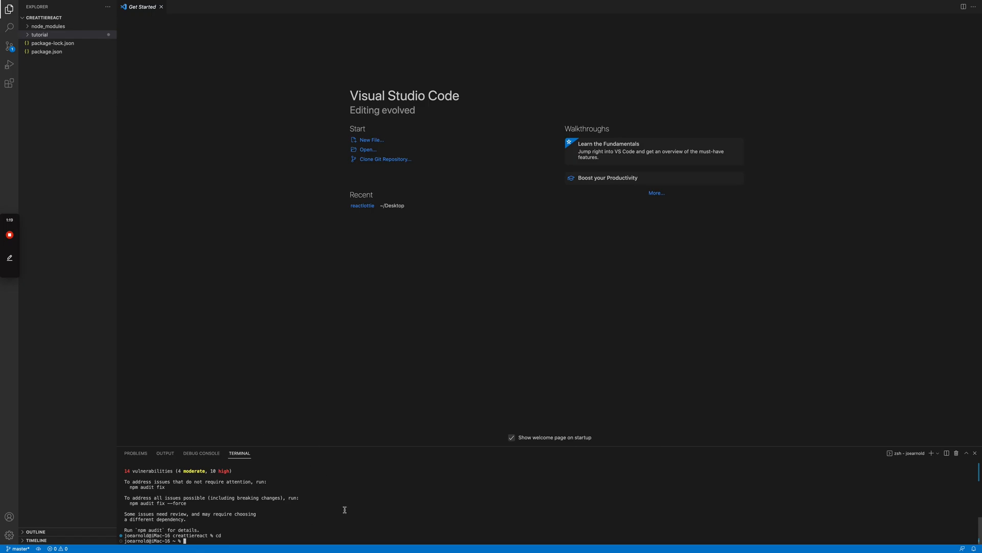
text(cd)
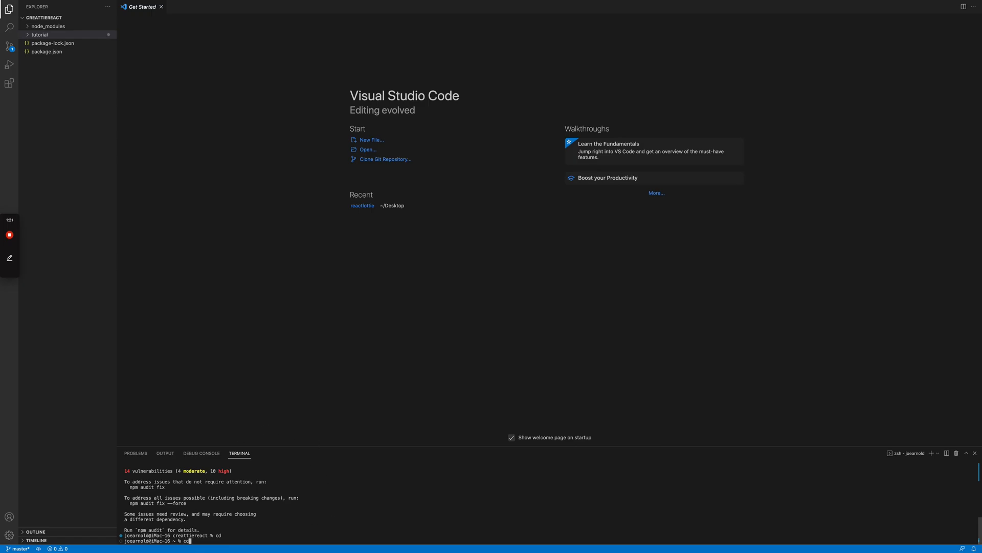
key(Return)
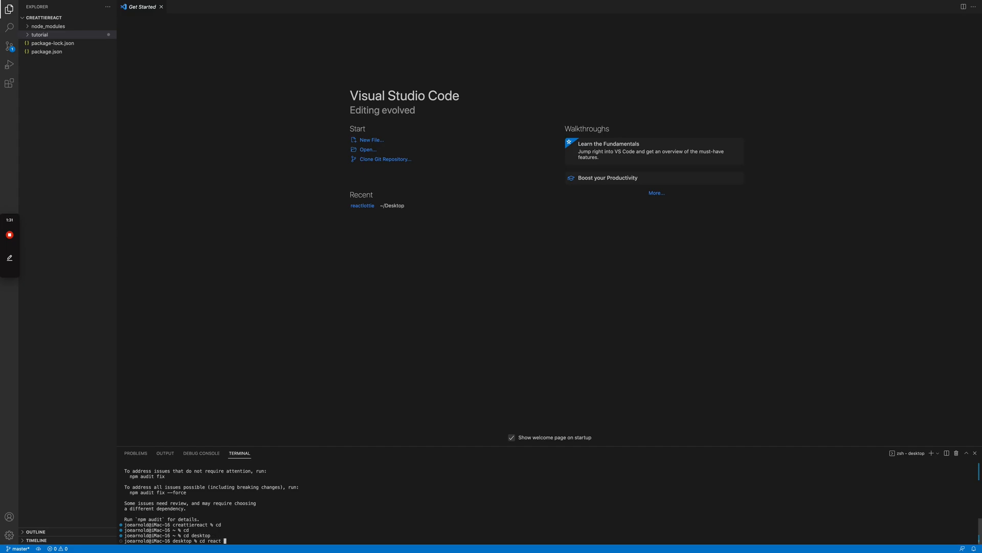
key(Backspace)
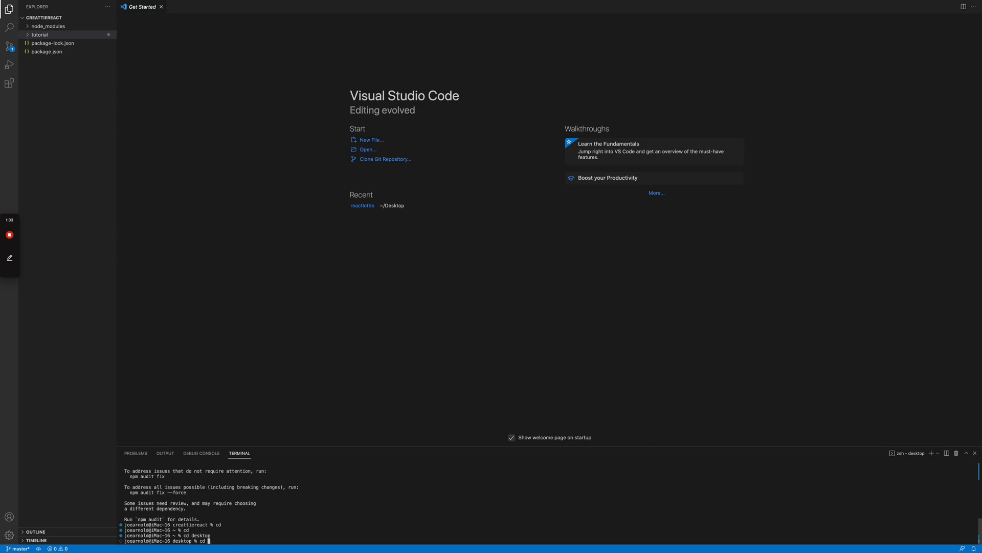
text(creattie)
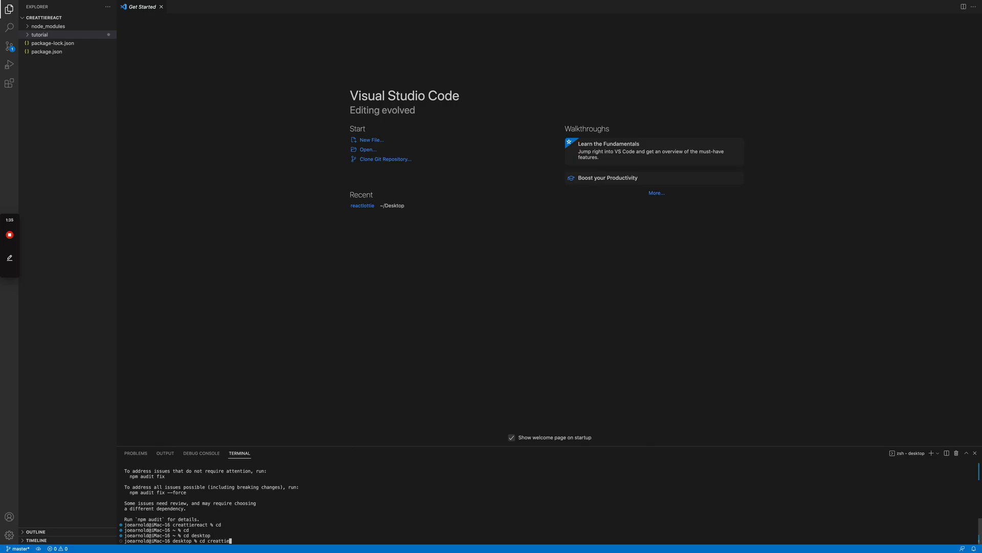
key(Return)
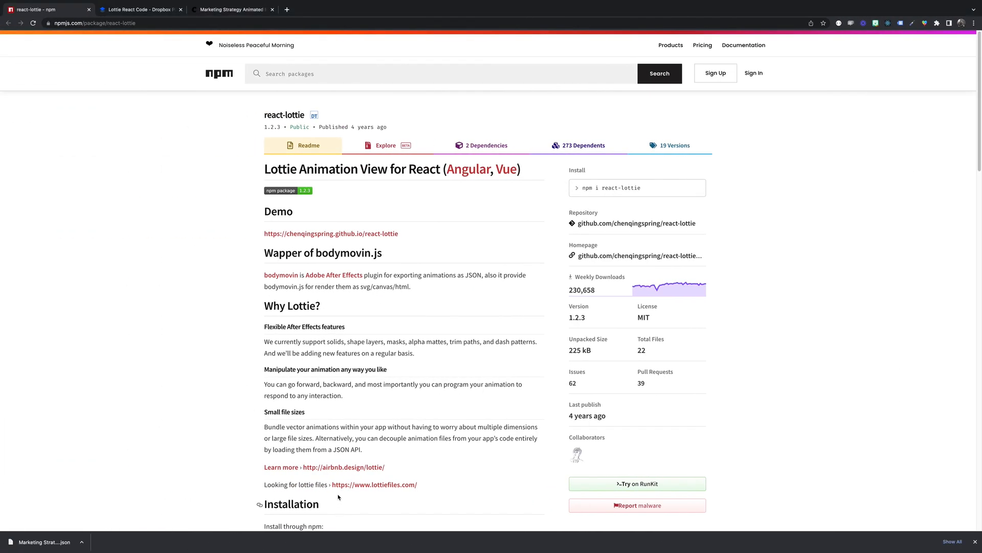
mouse_move(207, 280)
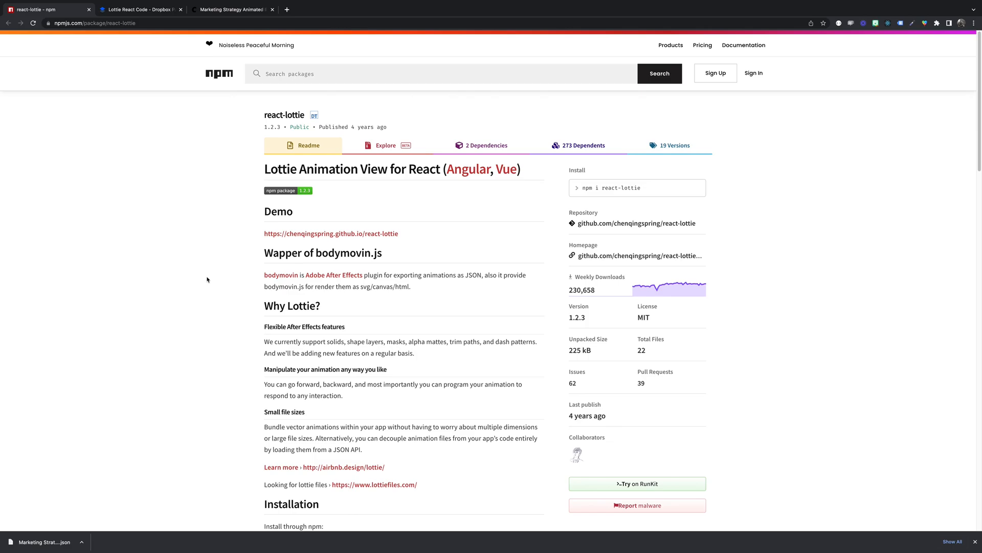
mouse_move(223, 255)
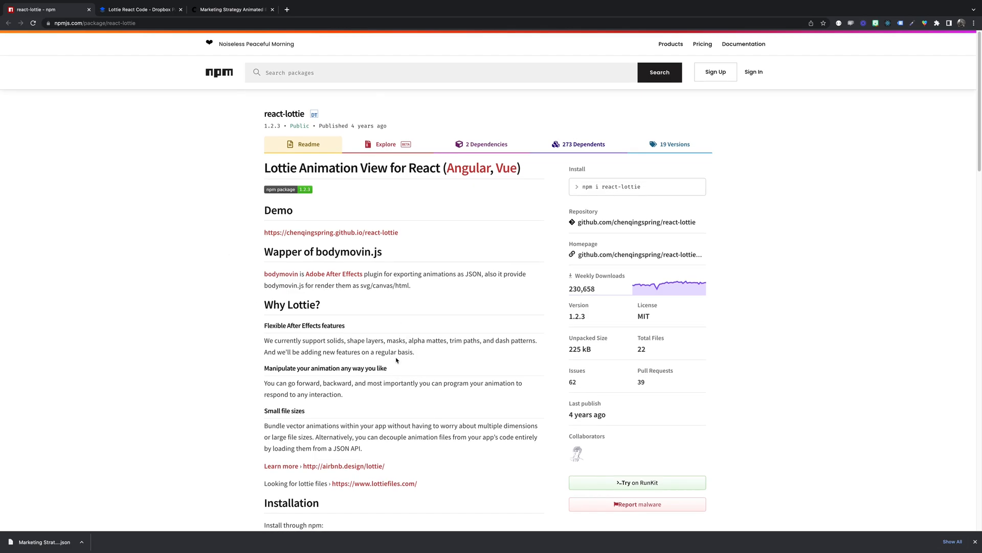
Scroll the react-lottie npm page through Installation and Usage, then back to the top
scroll(down, 3)
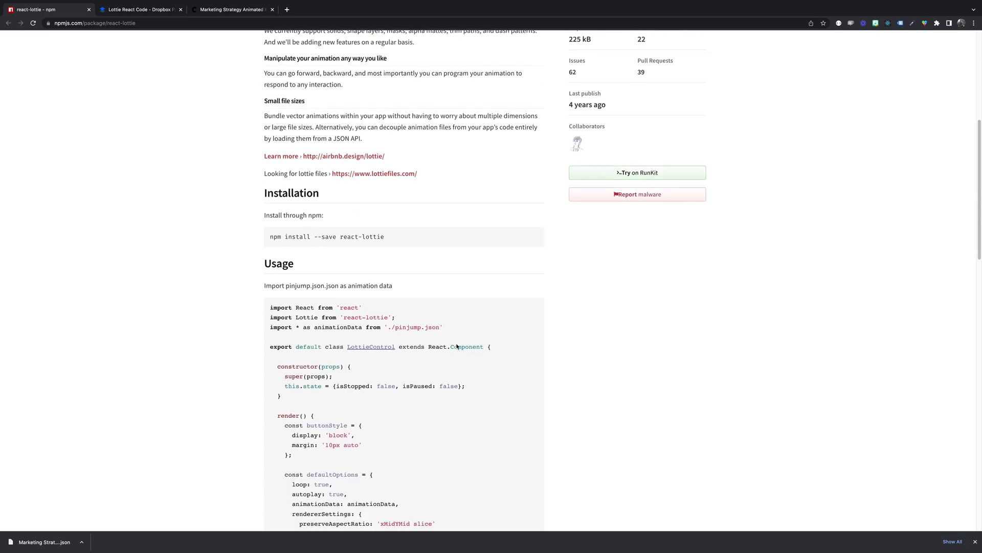
scroll(down, 3)
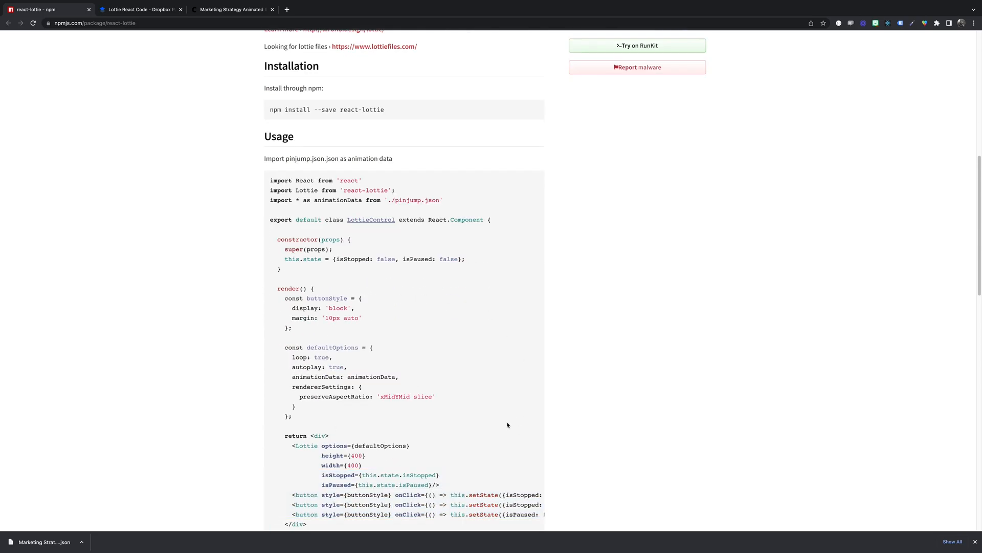
scroll(up, 3)
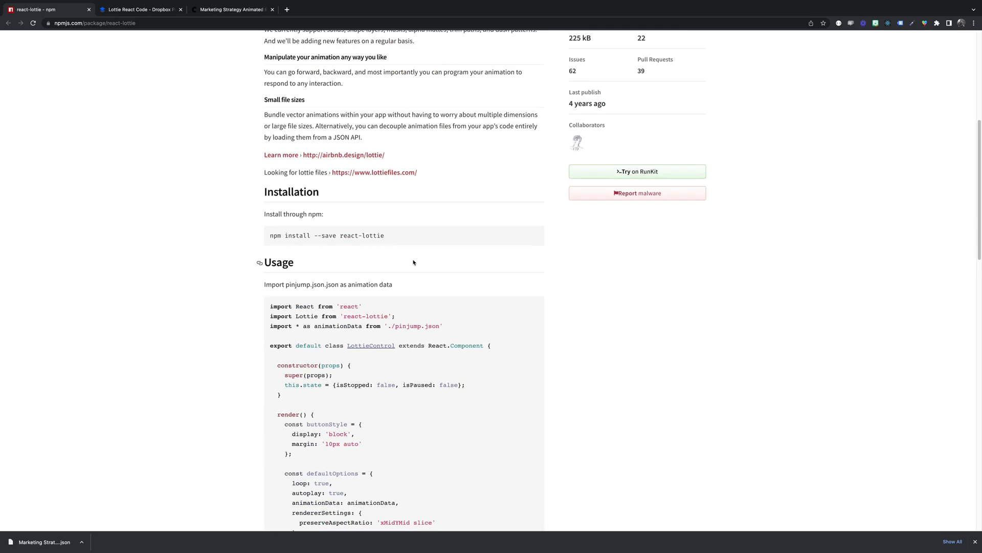
scroll(up, 3)
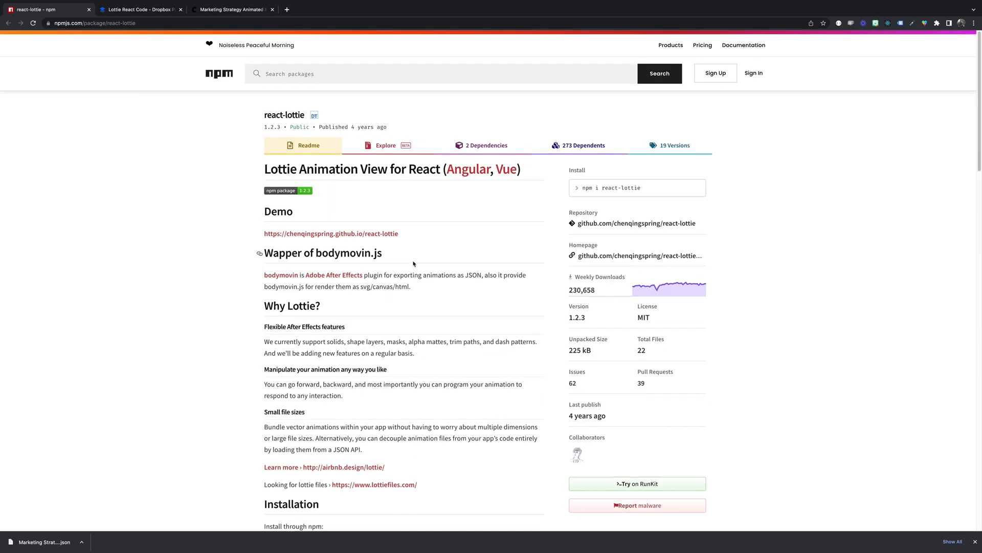
mouse_move(171, 178)
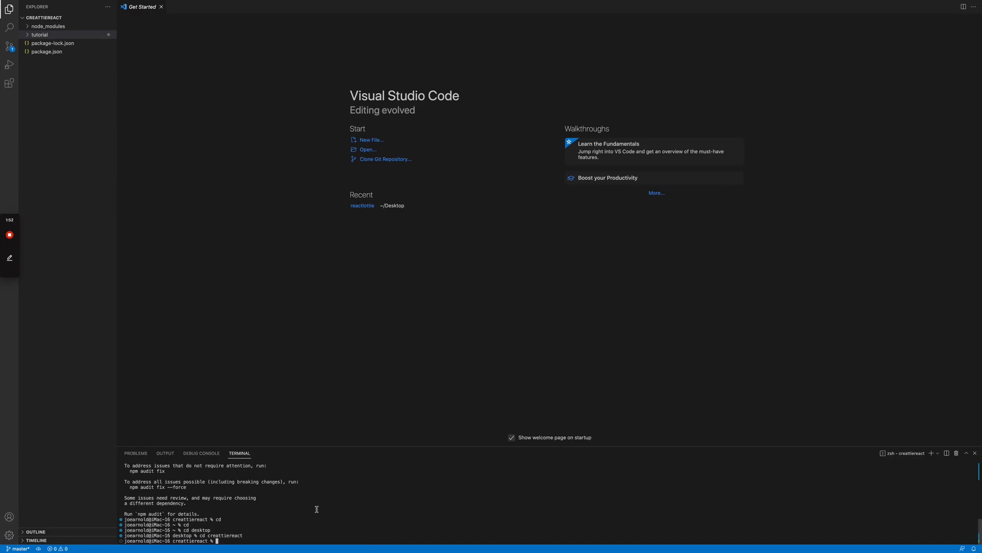
Run npm install react-lottie in the creattiereact project terminal
text(npm install)
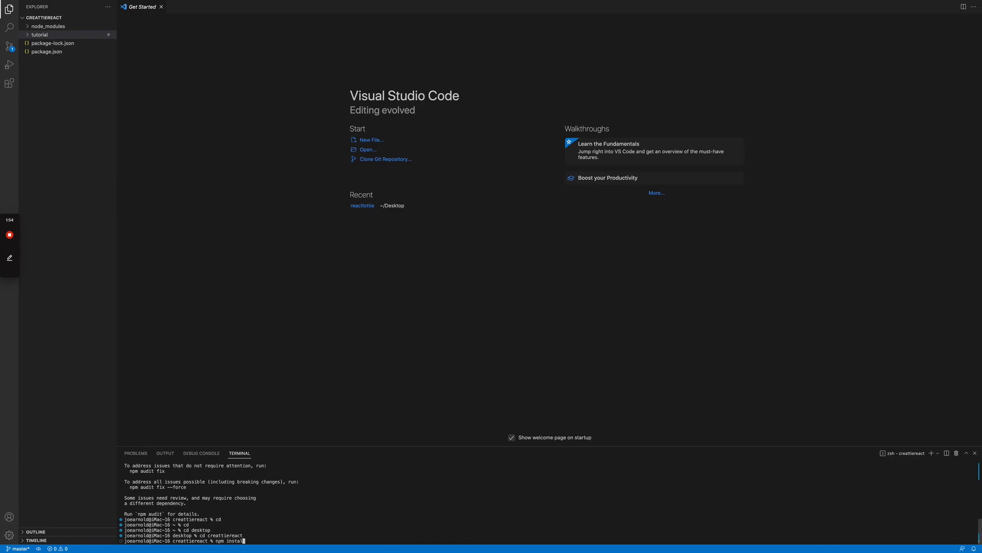
text(react)
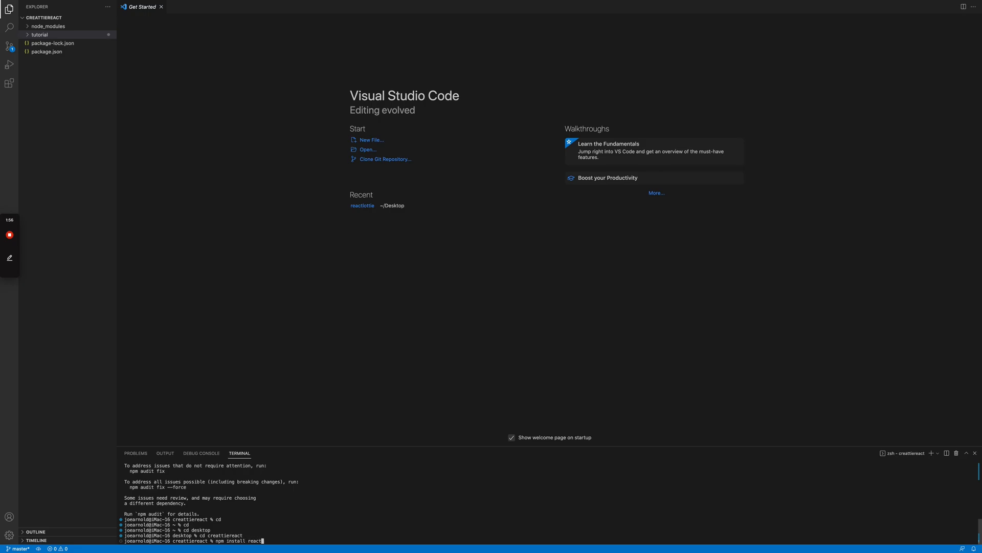
text(-lo)
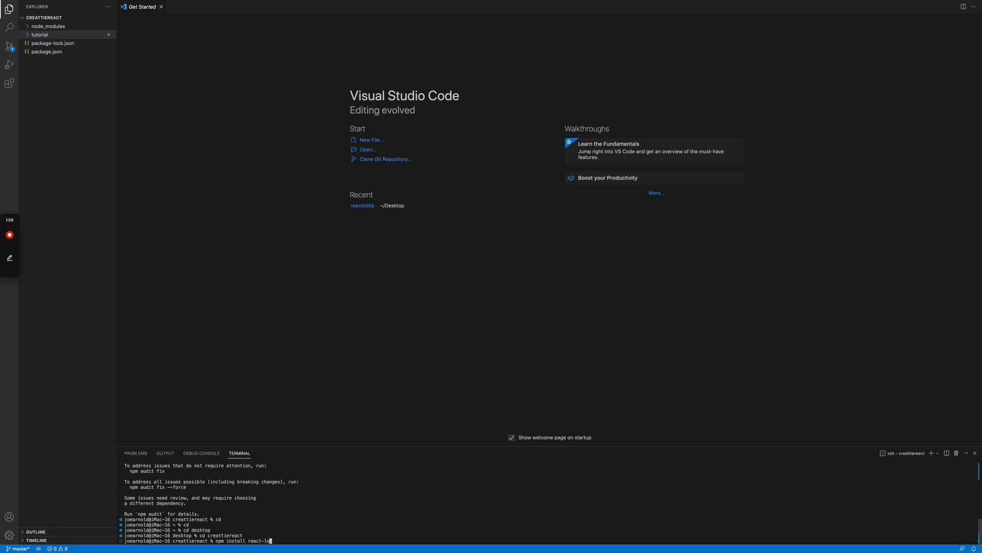
text(ttie)
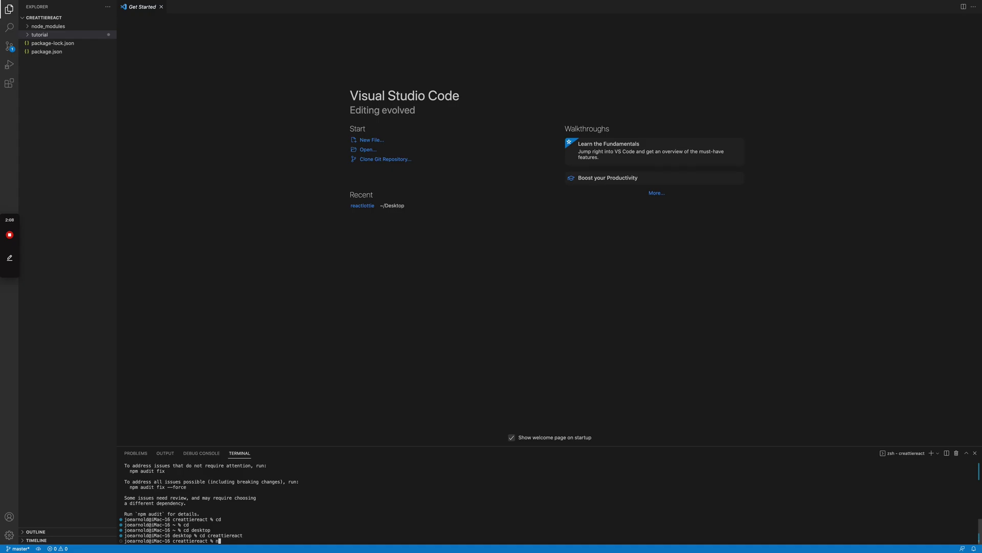
Run npx create-react-app tutorial with the --use flag and prepare cd tutorial
text(px)
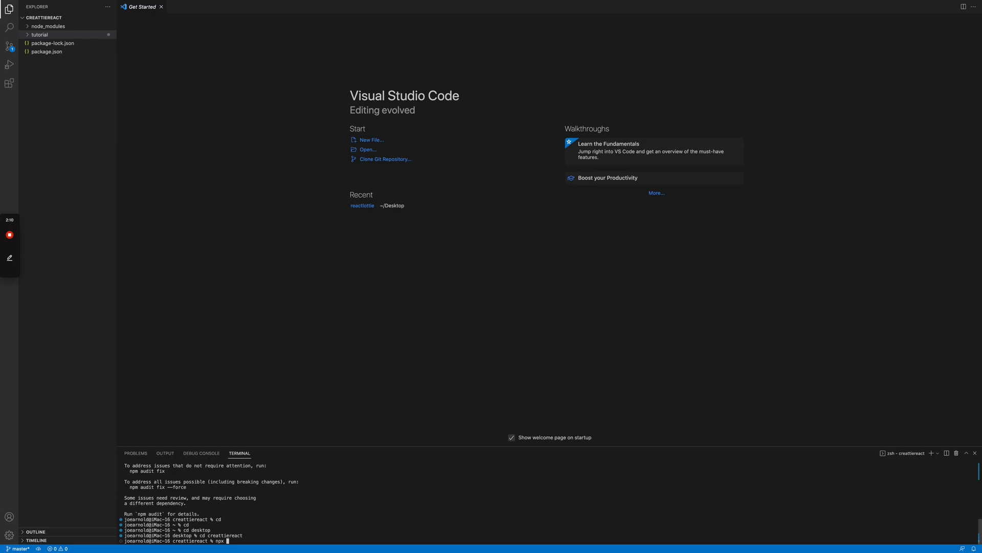
text(create-react)
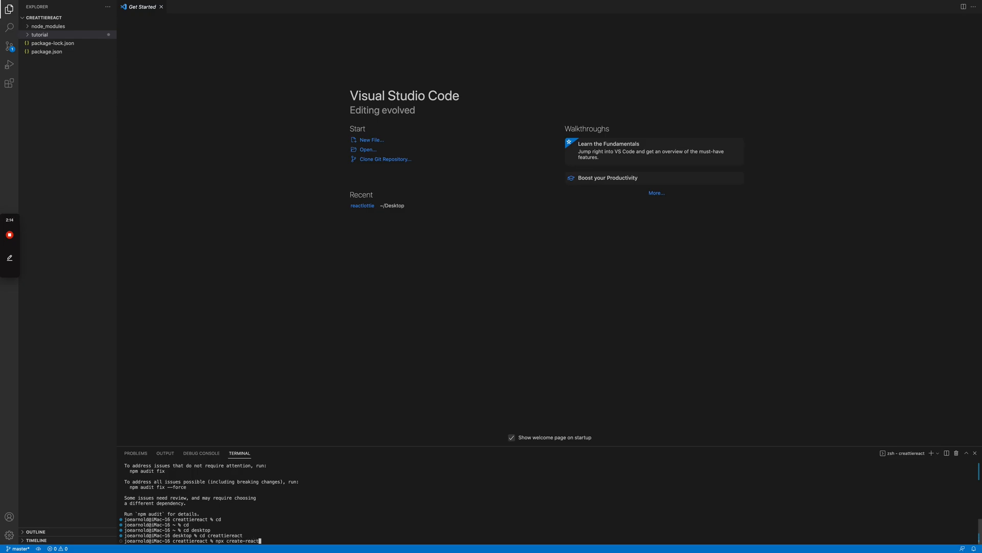
text(-app tuttor)
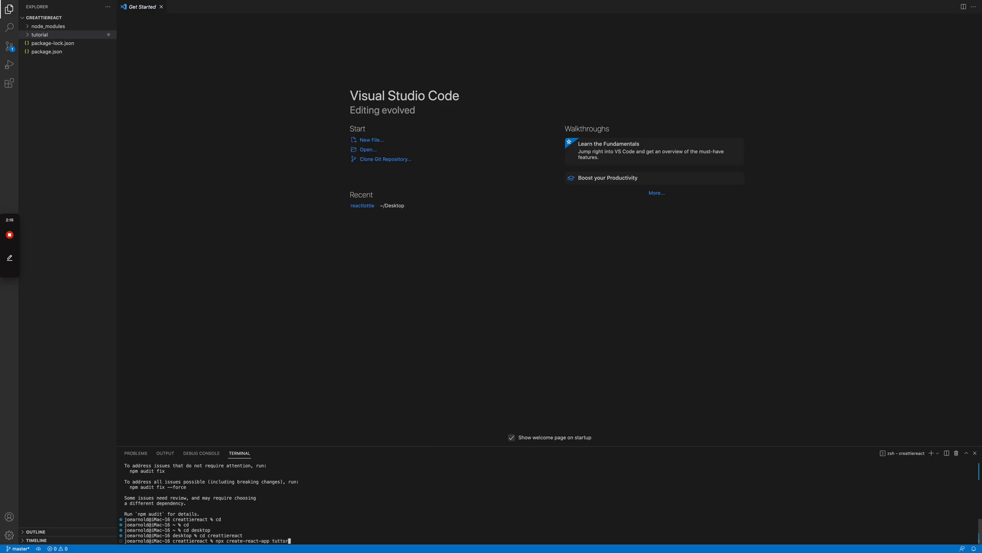
text(ial)
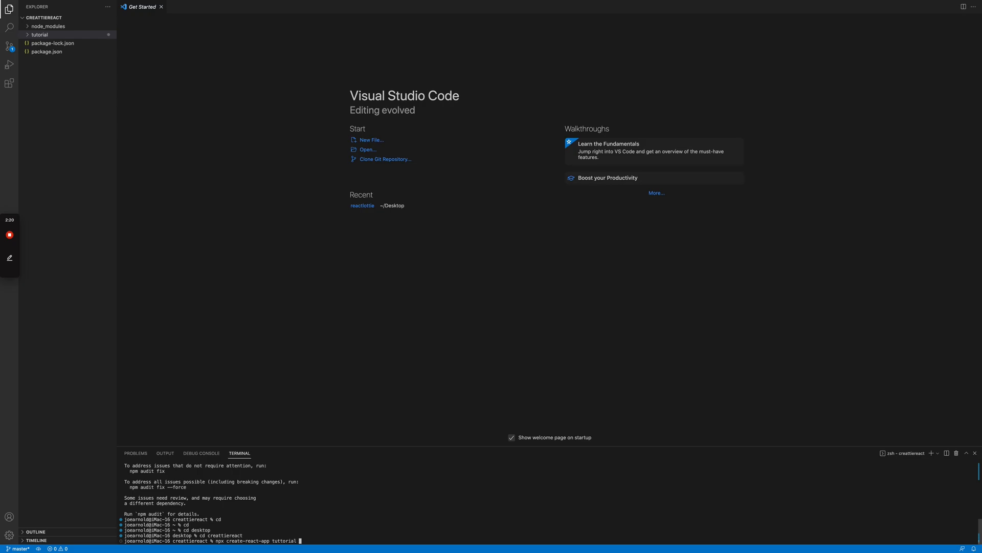
text(--)
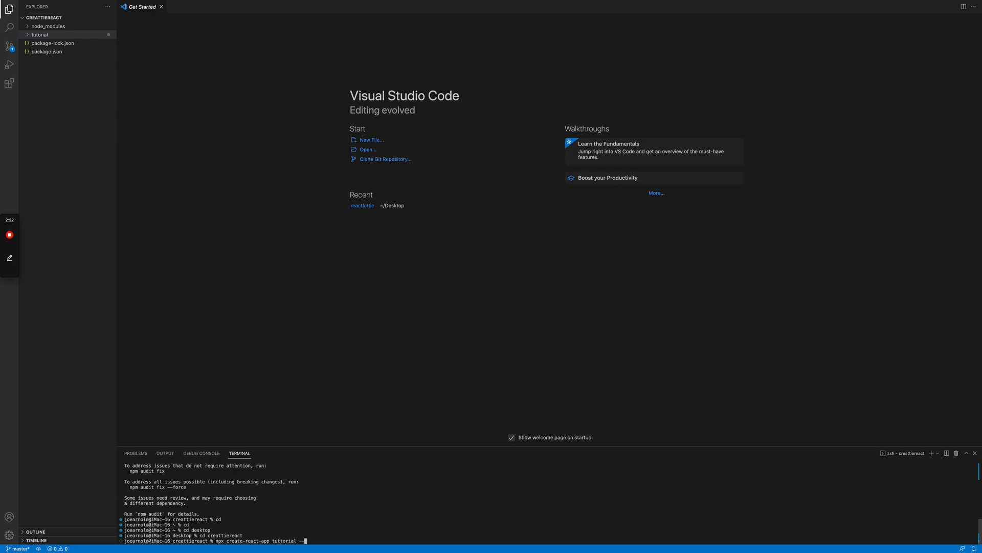
text(use)
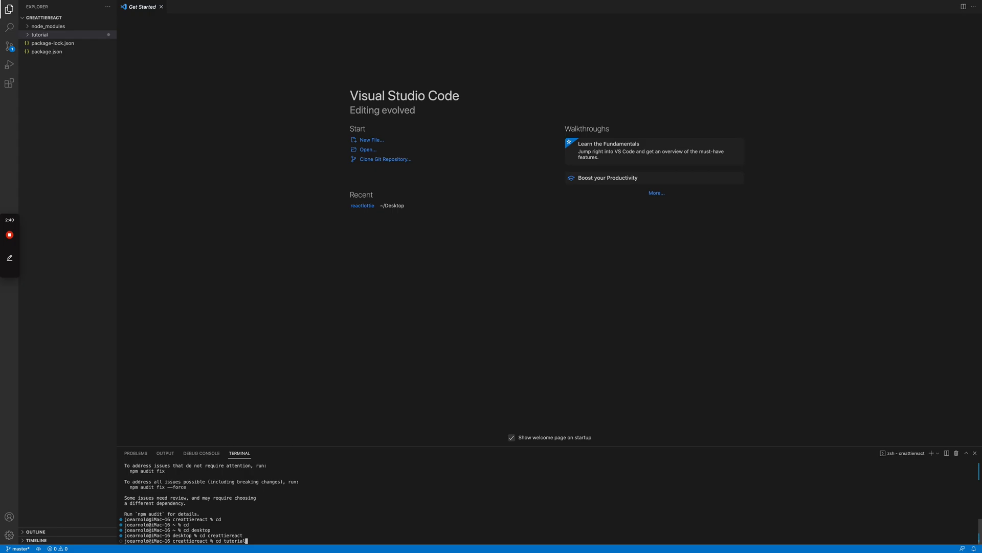
Enter the tutorial folder, rename the desktop JSON to marketing.json and expand tutorial/src
key(Return)
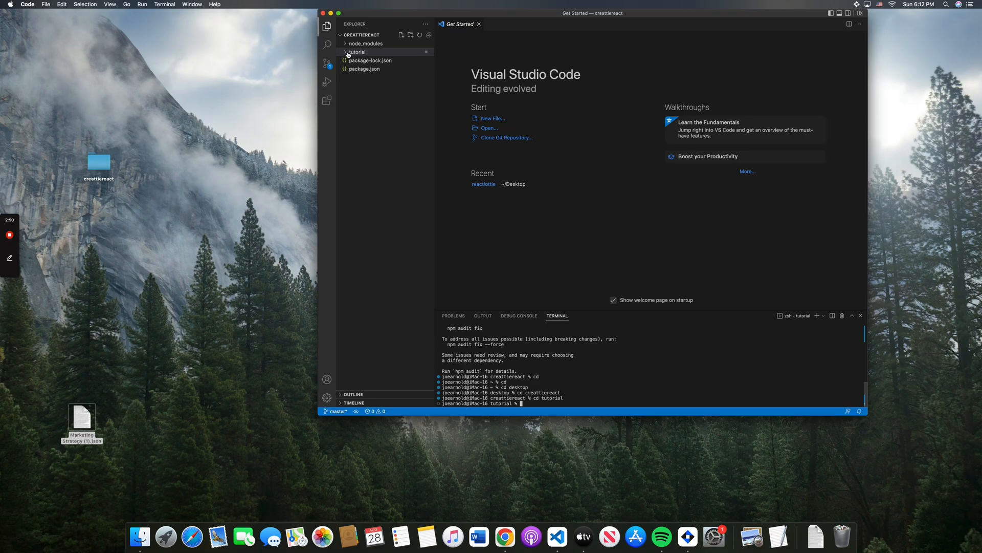
click(358, 52)
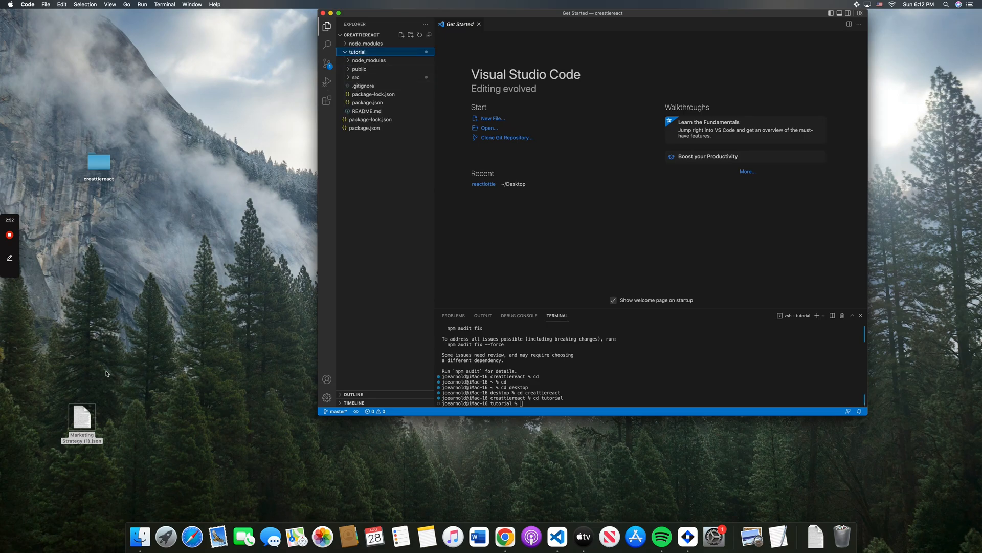
mouse_move(80, 440)
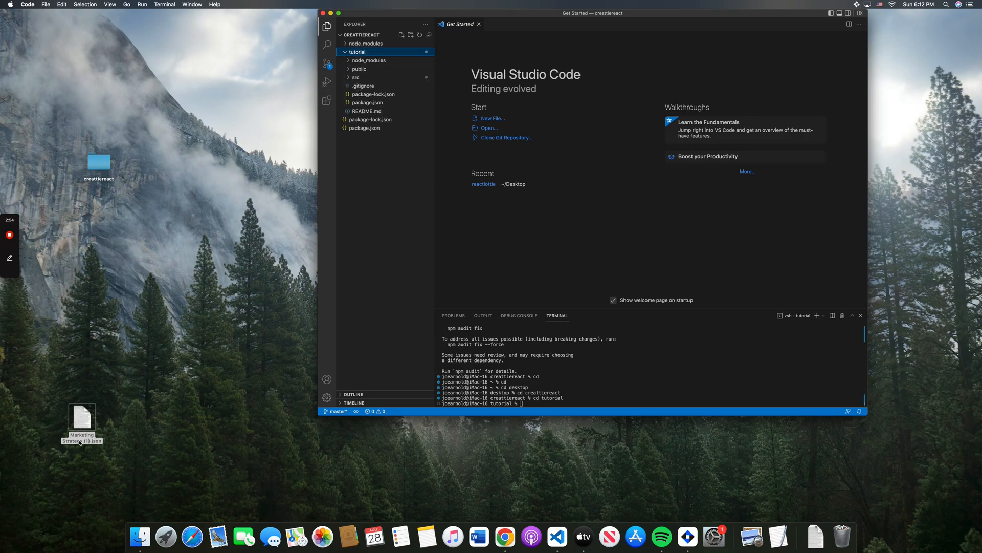
click(82, 419)
text(marketing)
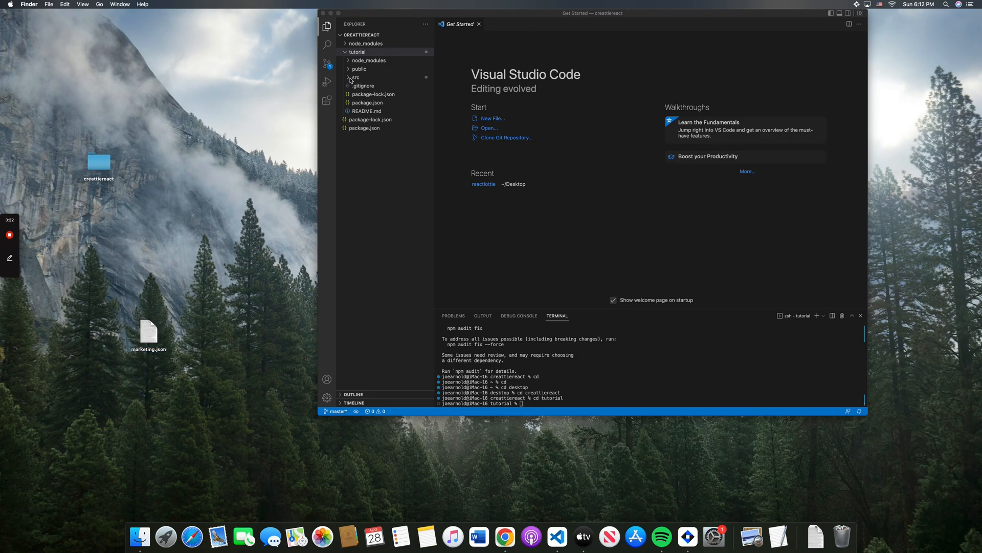
click(356, 77)
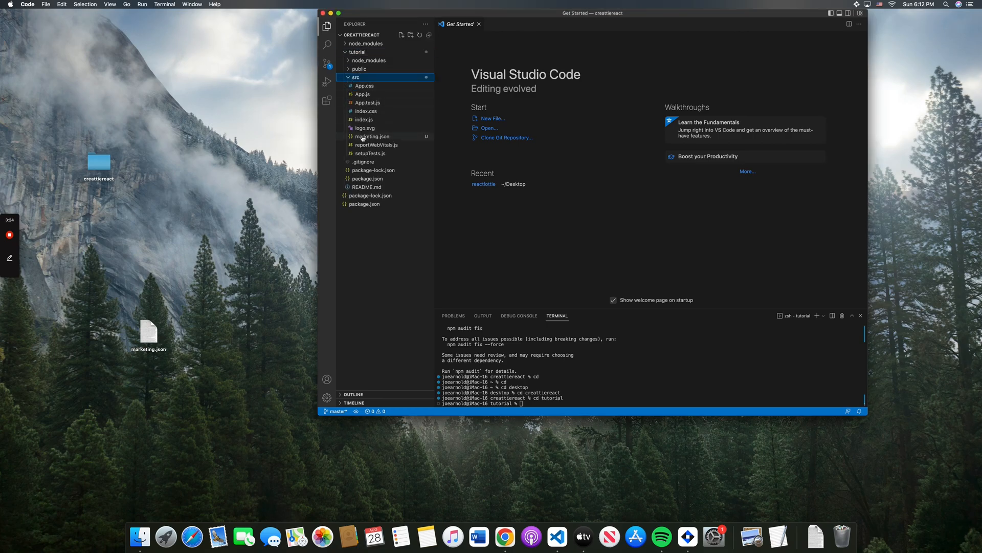
Delete the old marketing.json from src and replace it with the desktop copy
right_click(371, 136)
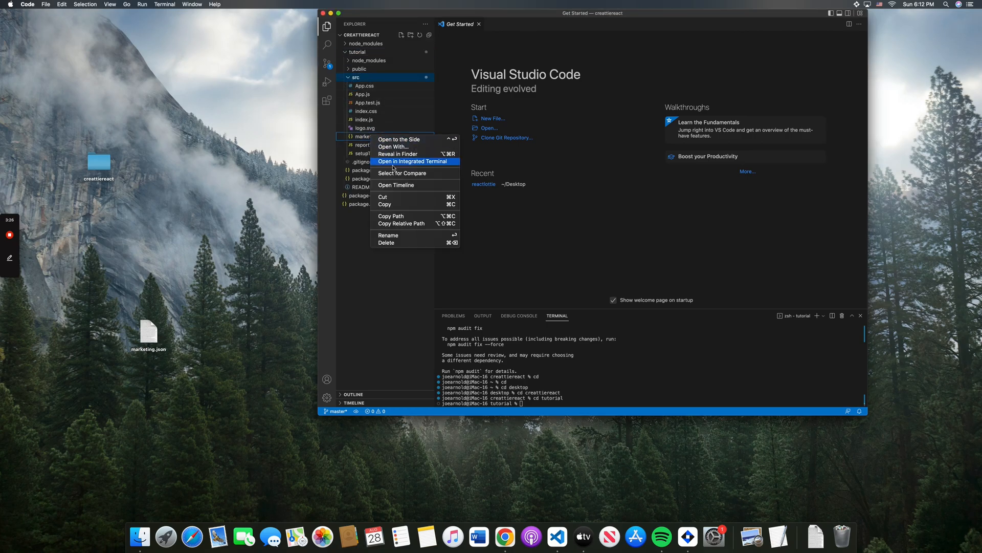
click(386, 243)
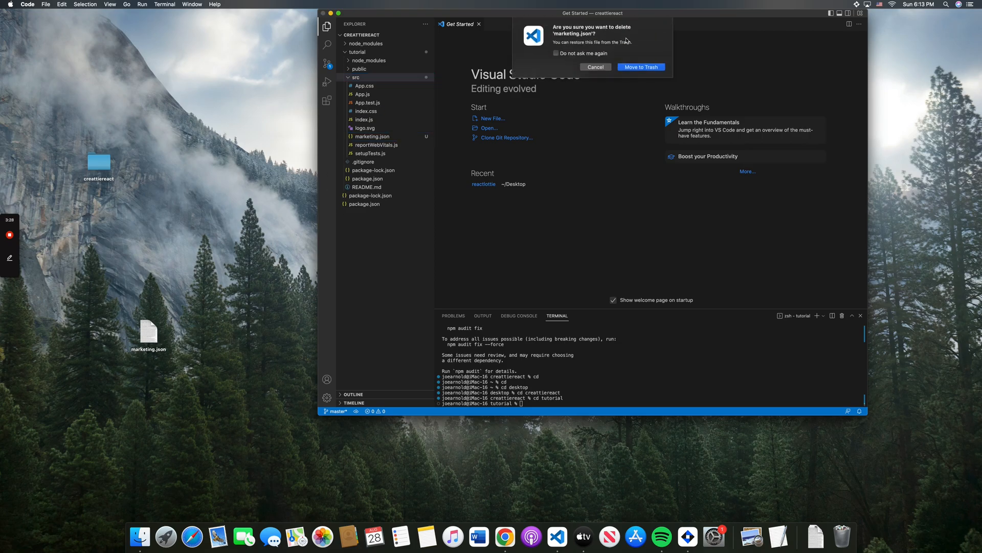
click(641, 67)
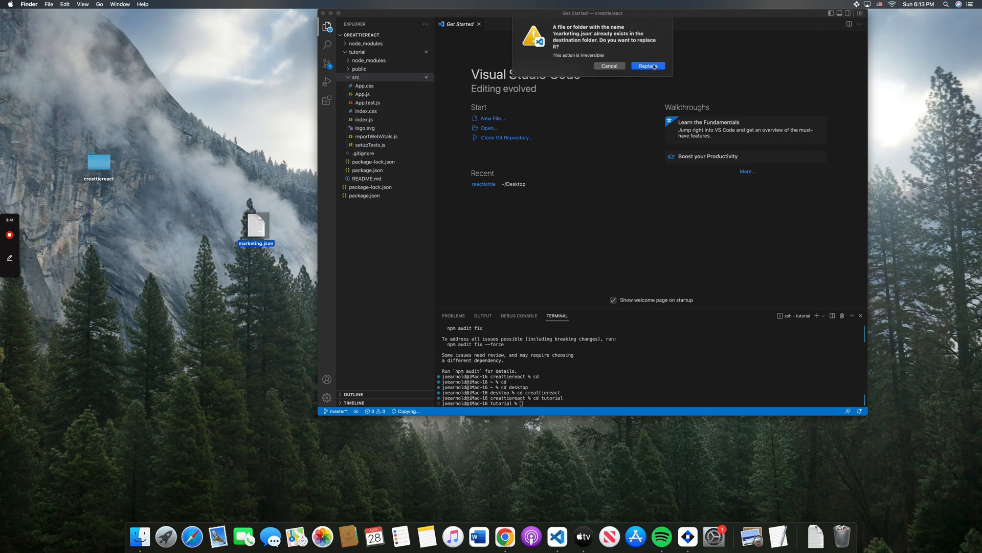
click(647, 66)
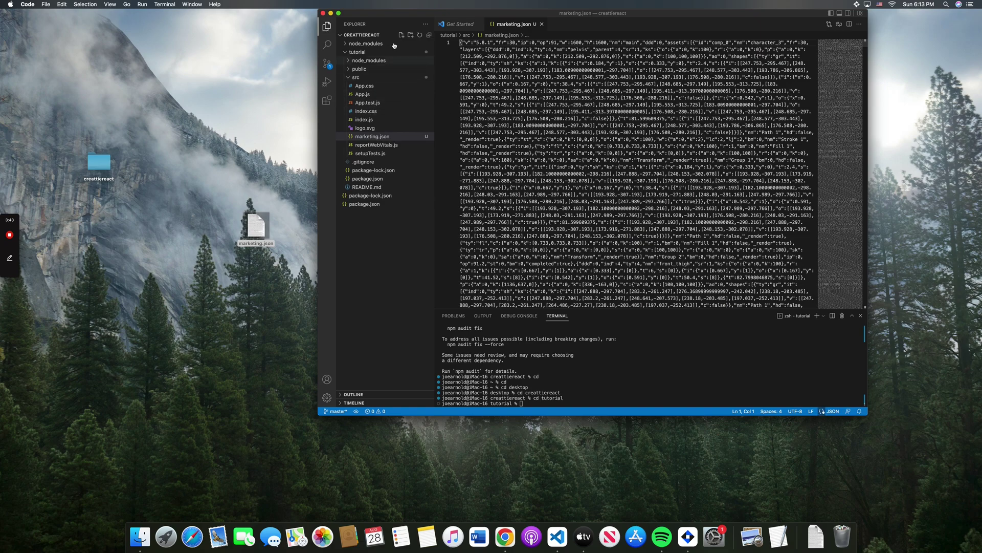
click(357, 51)
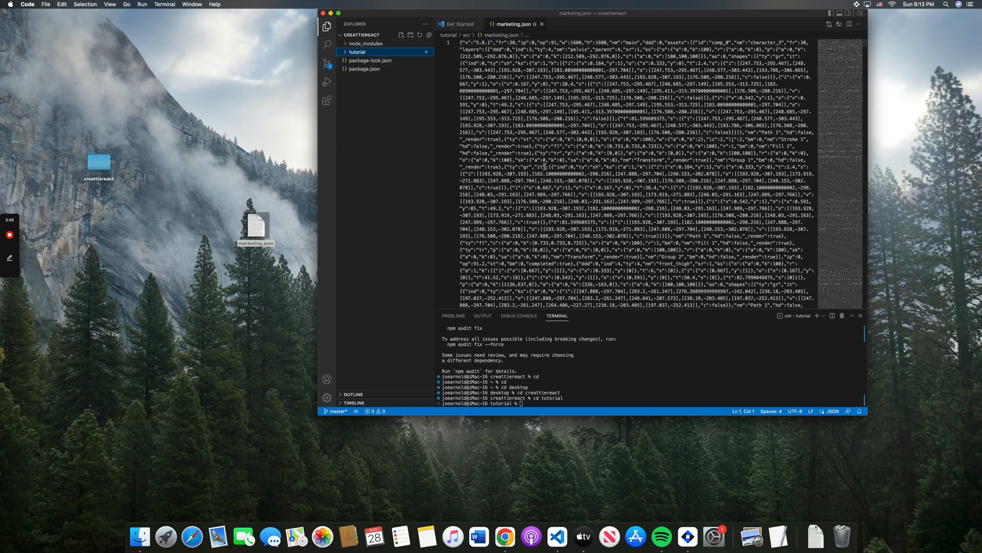
click(542, 24)
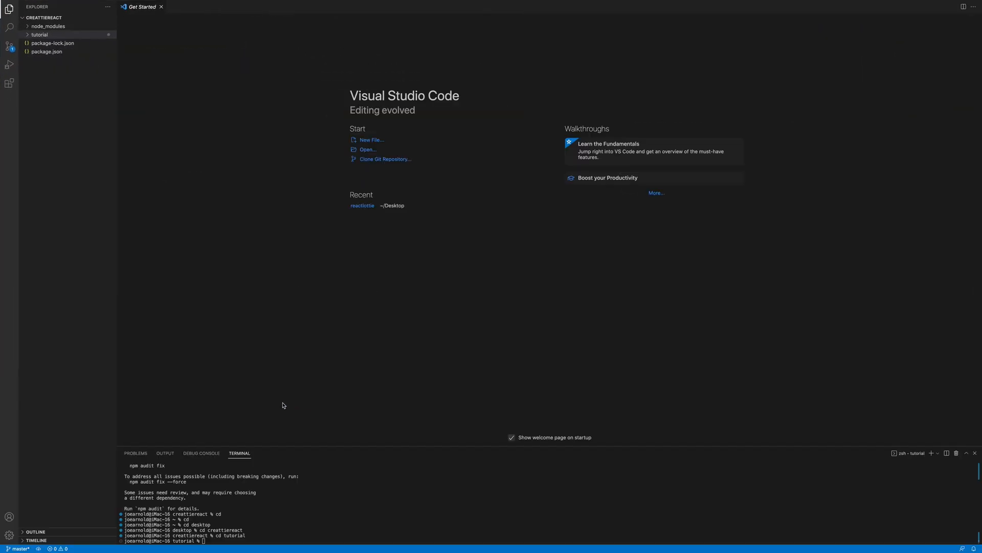
Run npm start to compile the tutorial app, then bring up src/App.js and hide the editor
text(npm)
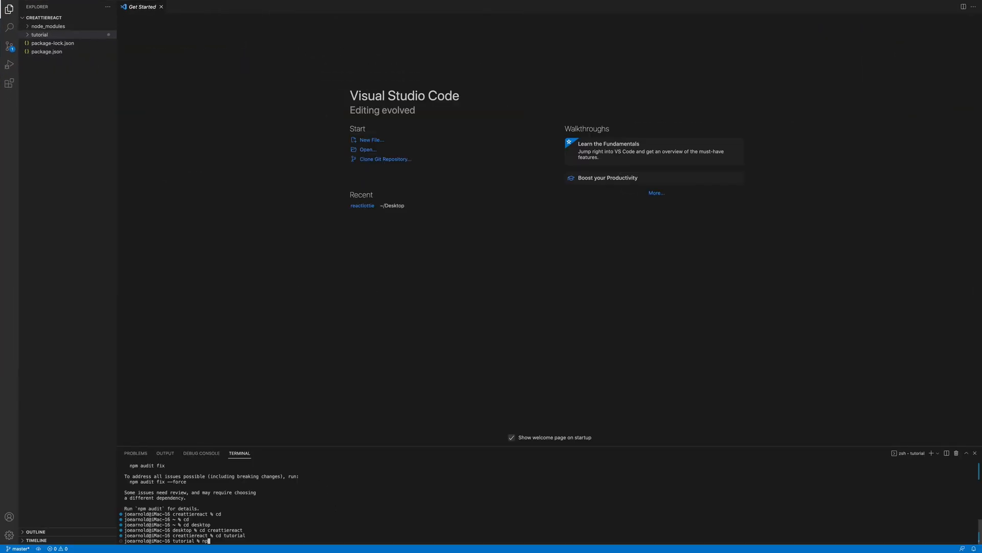
text(st)
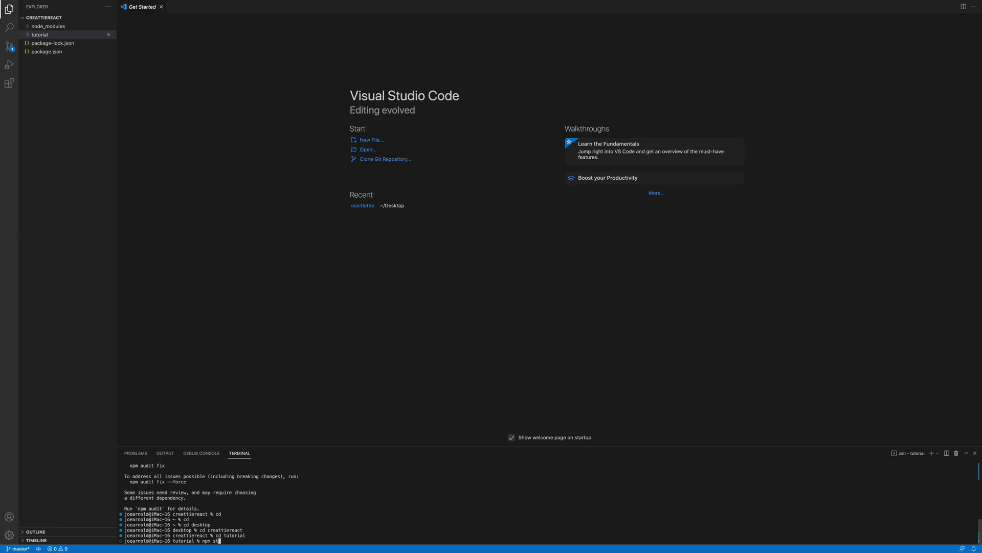
key(Return)
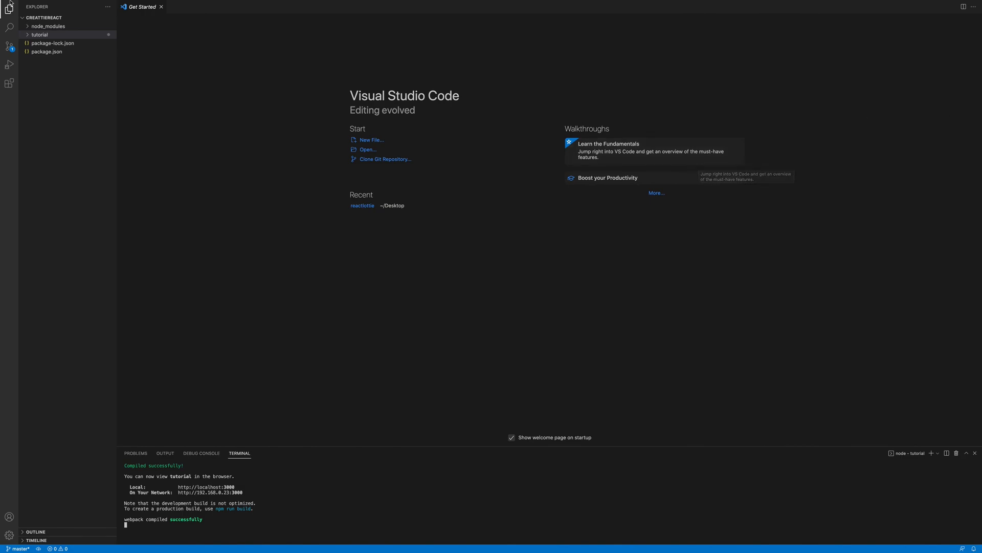
click(40, 35)
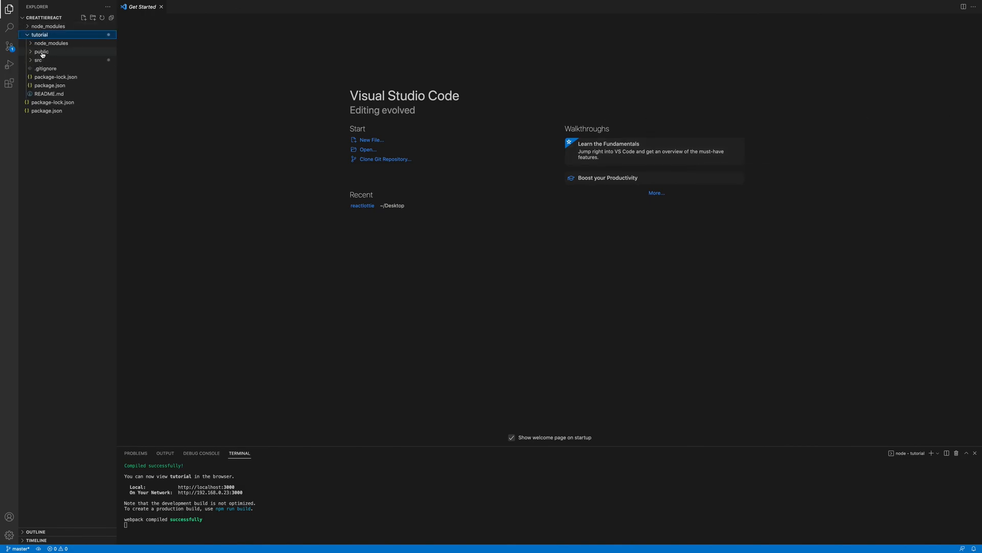
click(38, 60)
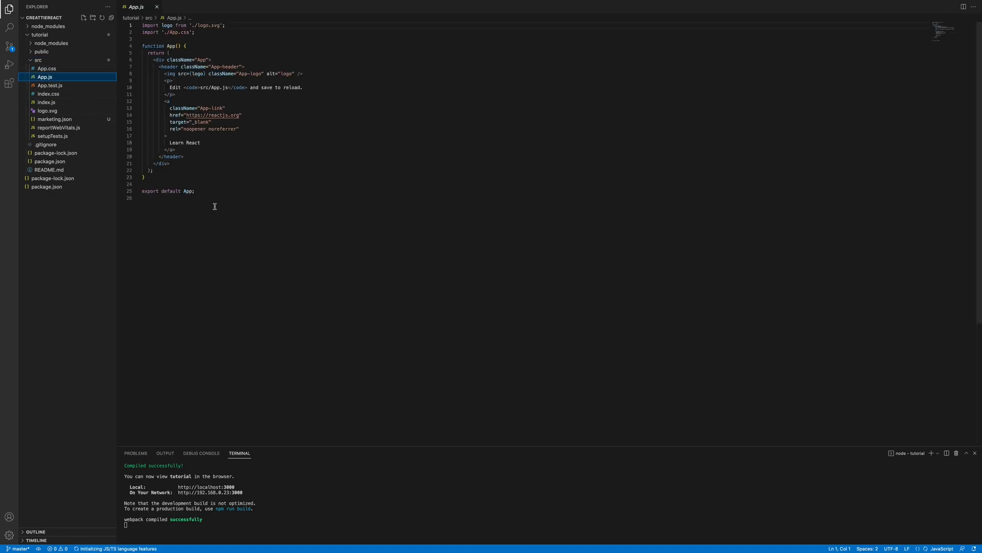
key(ctrl+a)
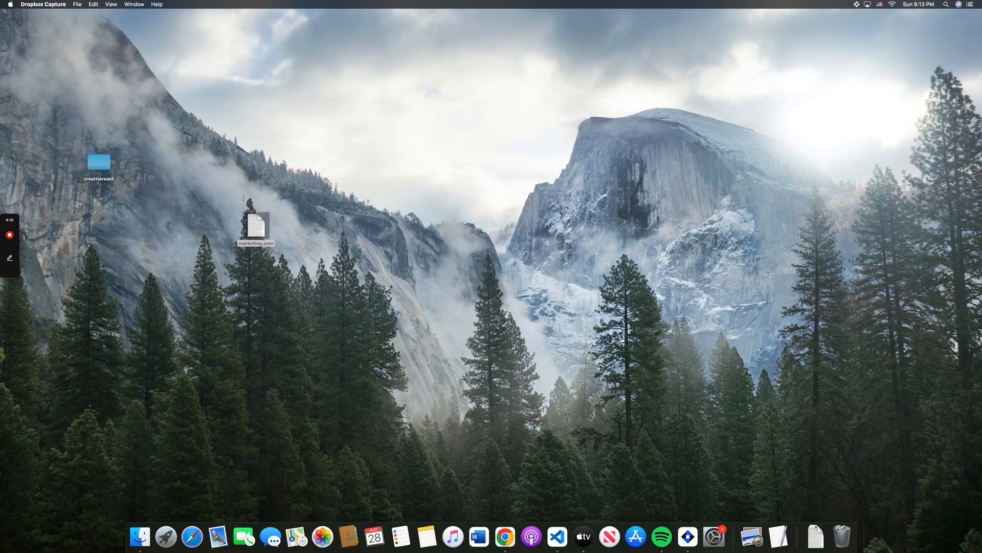
Write App.js imports for React, Lottie from 'react-lottie' and animationData from './marketing.json'
click(504, 535)
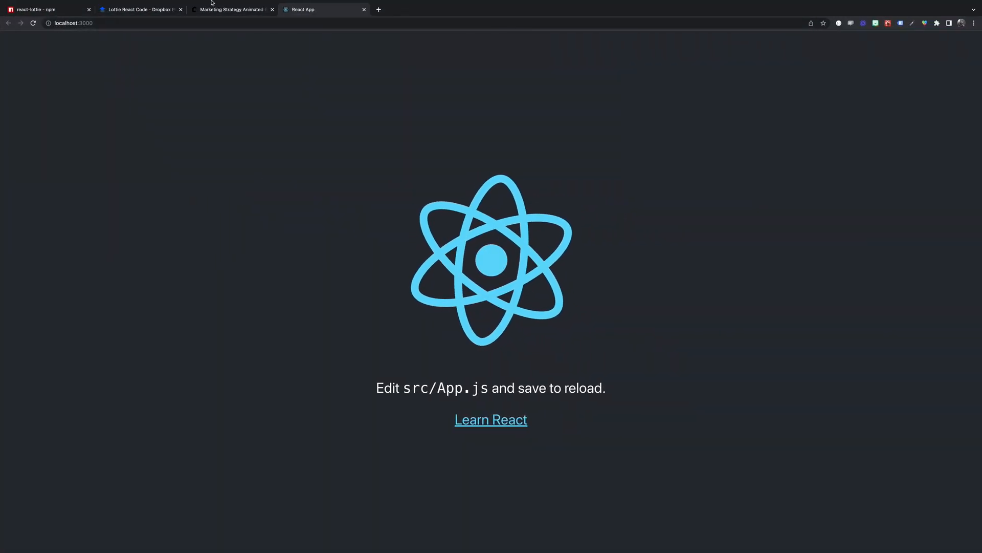
click(139, 9)
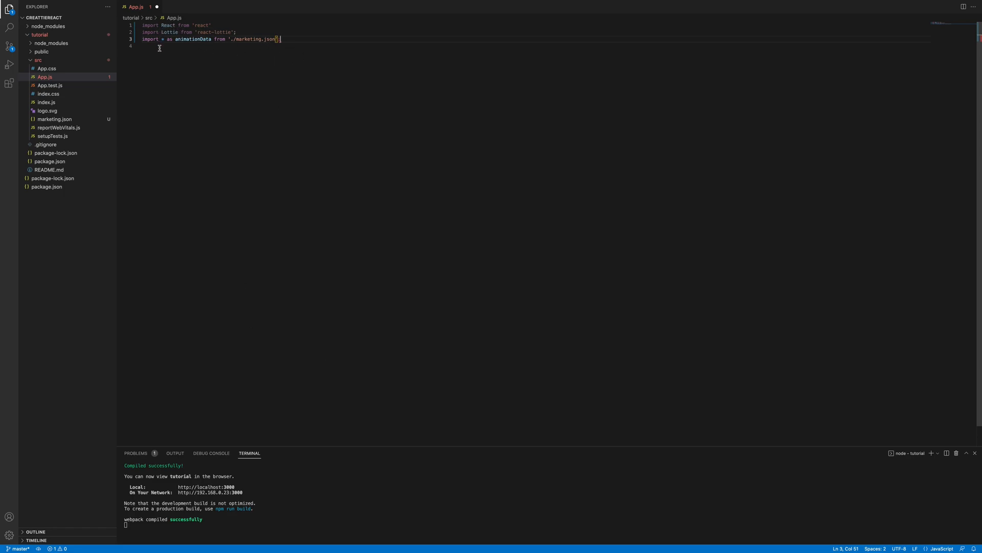
mouse_move(293, 39)
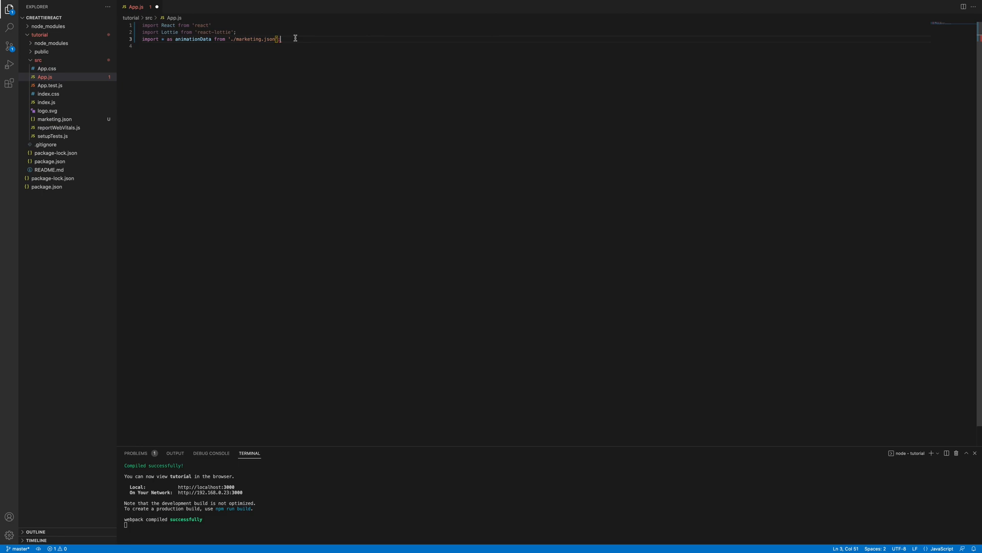
key(Enter)
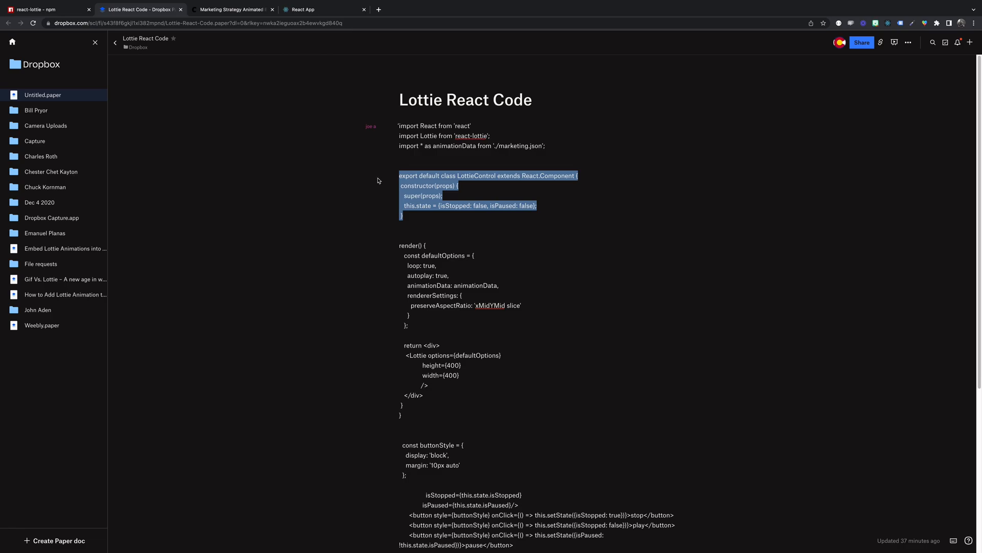
mouse_move(326, 59)
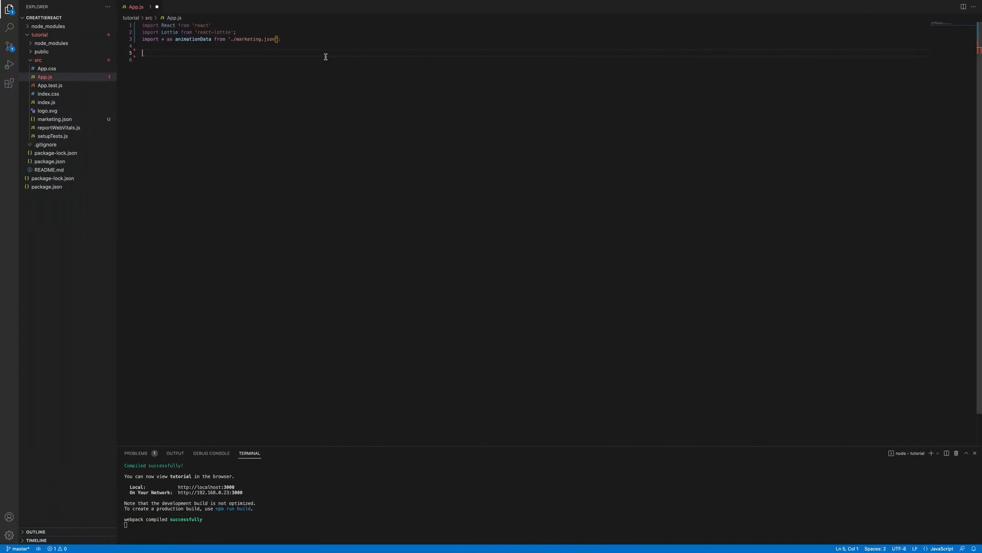
Declare export default class LottieControl extending React.Component and fill in its constructor, defaultOptions and render body
text(export default class LottieControl extends React.Component {)
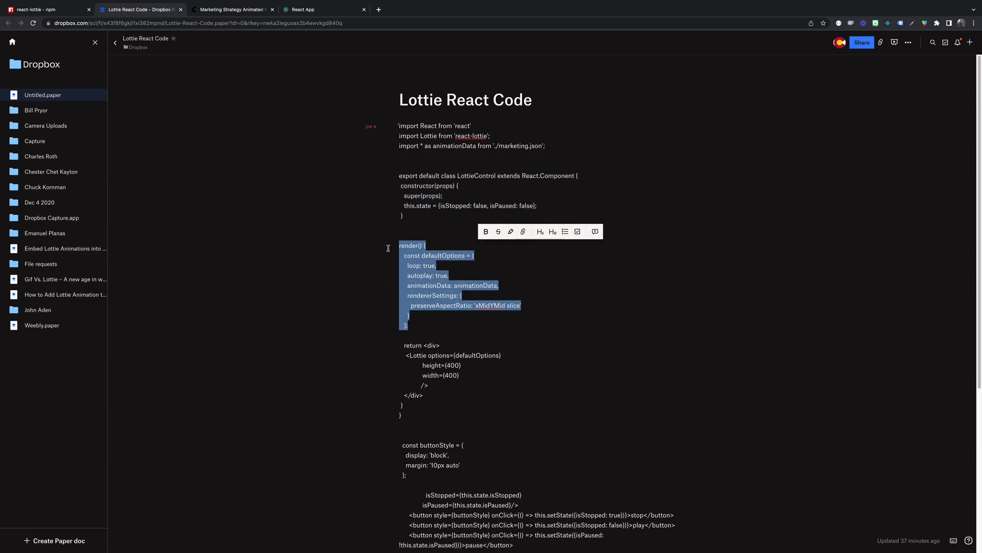
mouse_move(316, 136)
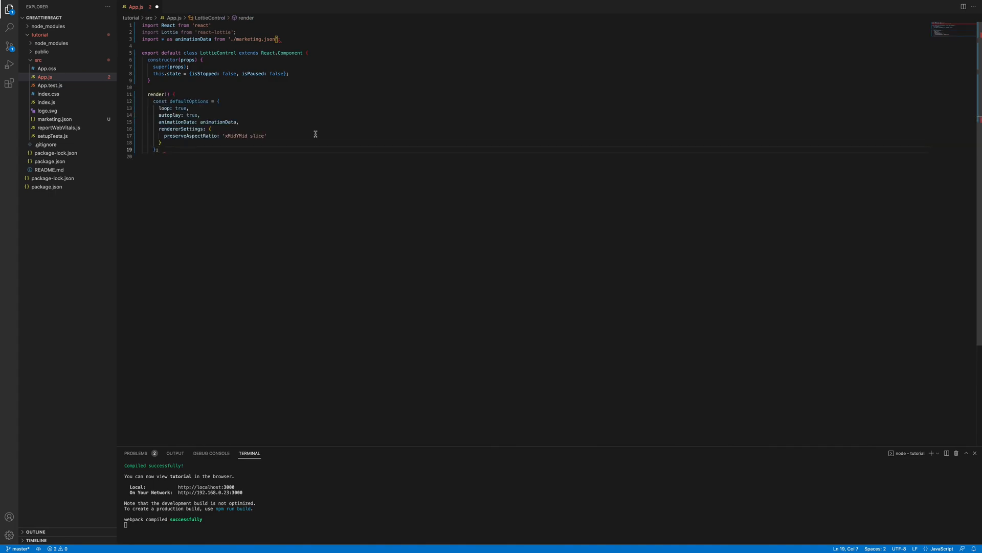
key(enter)
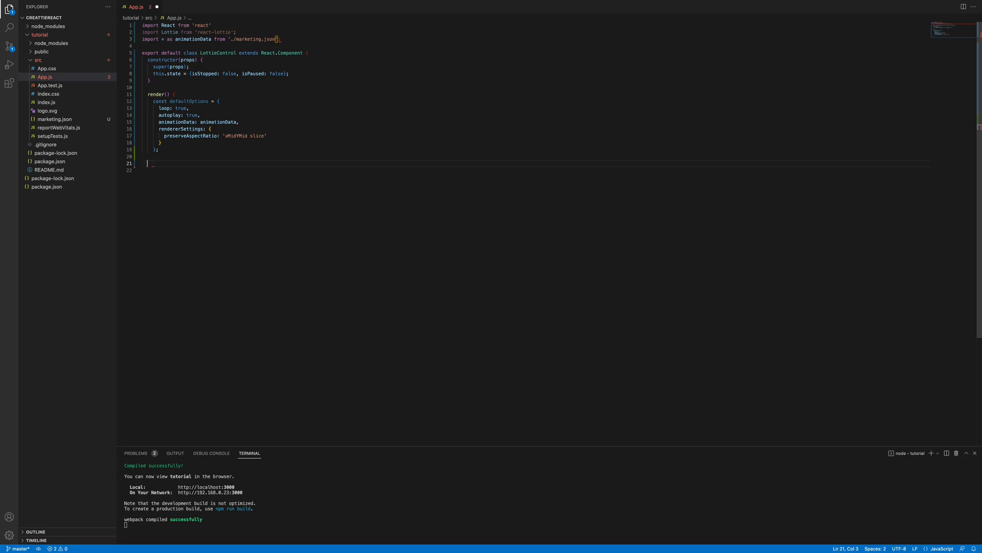
mouse_move(299, 299)
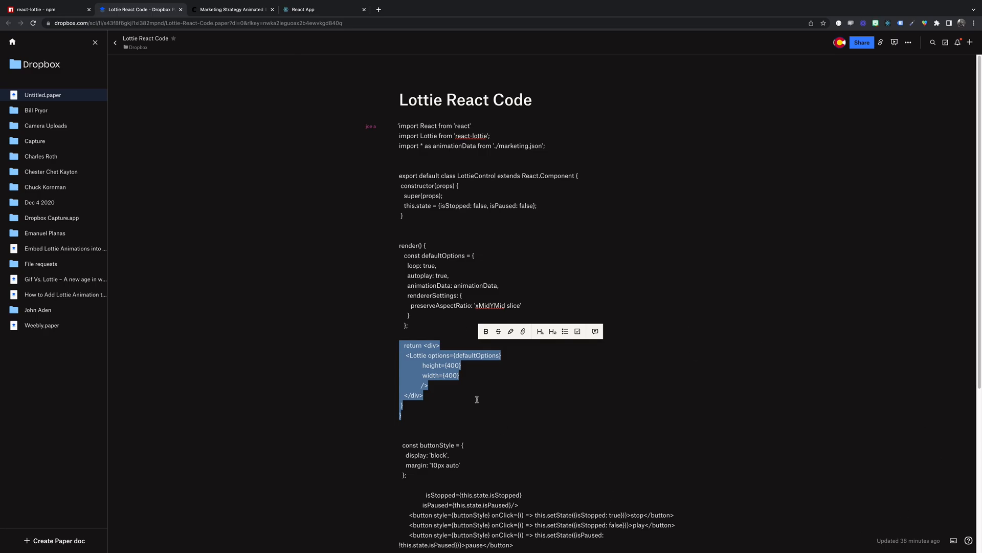
mouse_move(281, 218)
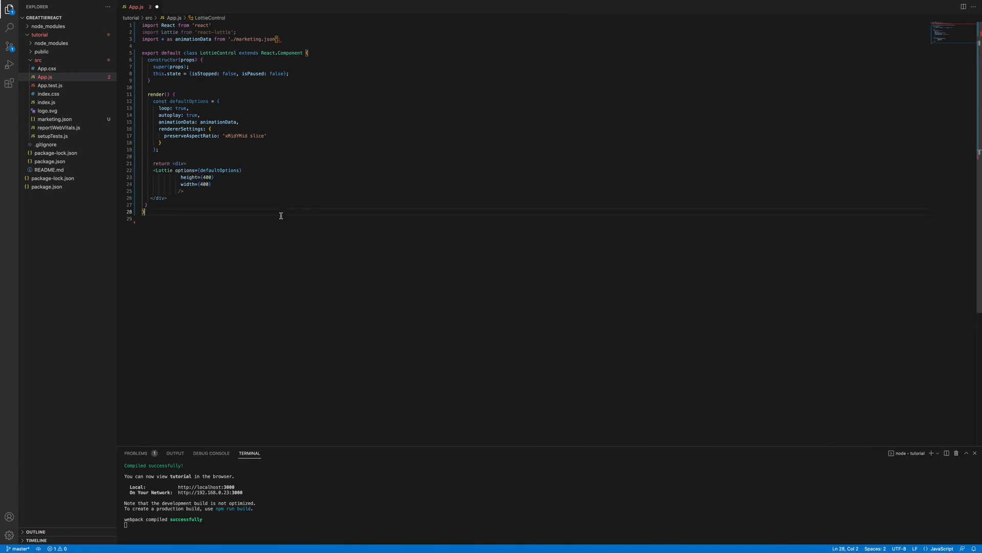
key(Enter)
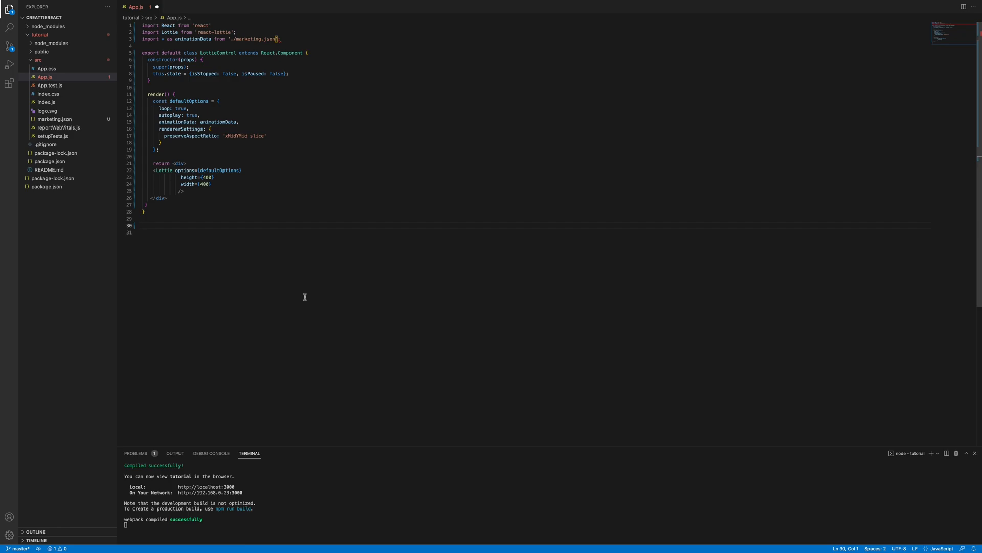
Return to the Dropbox Paper reference doc and scroll down to the next code snippet
click(139, 9)
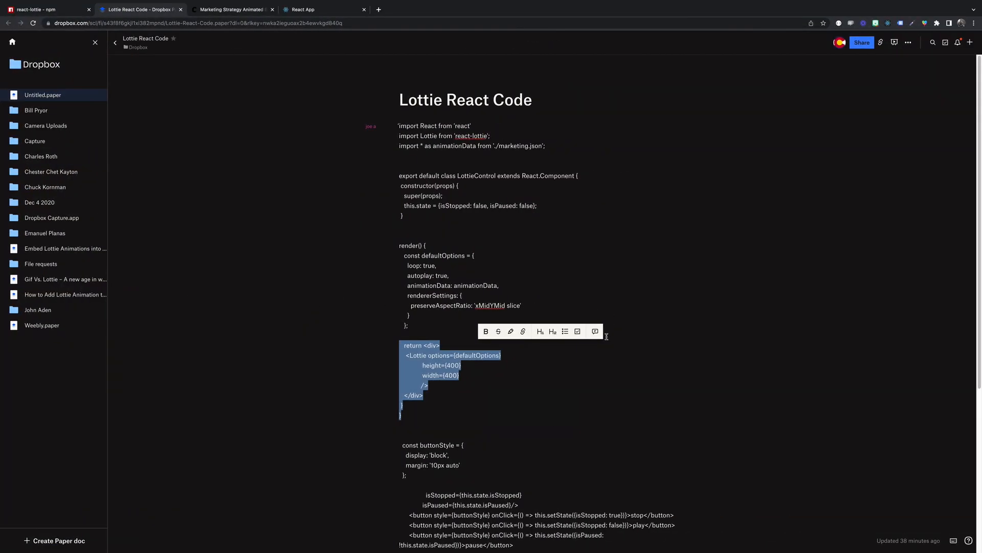
scroll(down, 3)
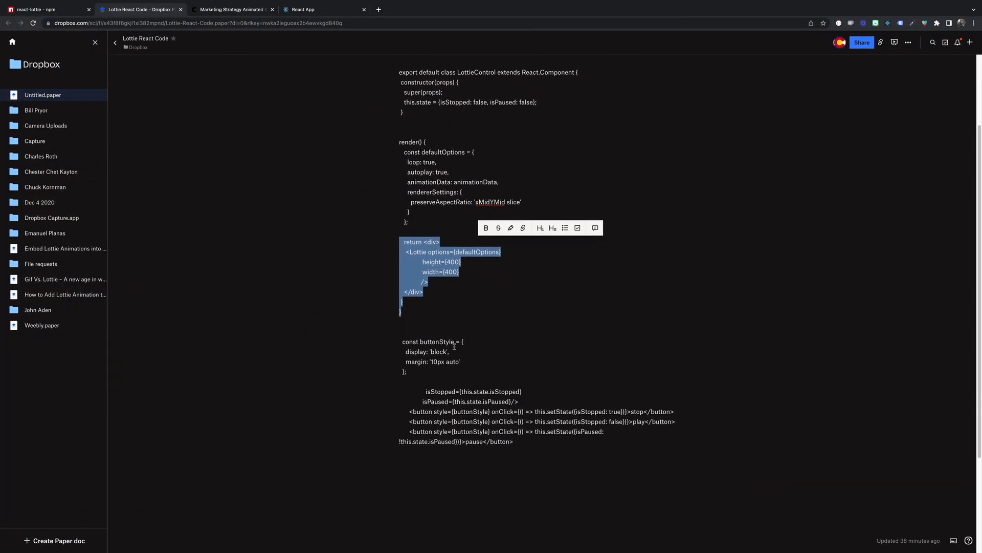
mouse_move(386, 177)
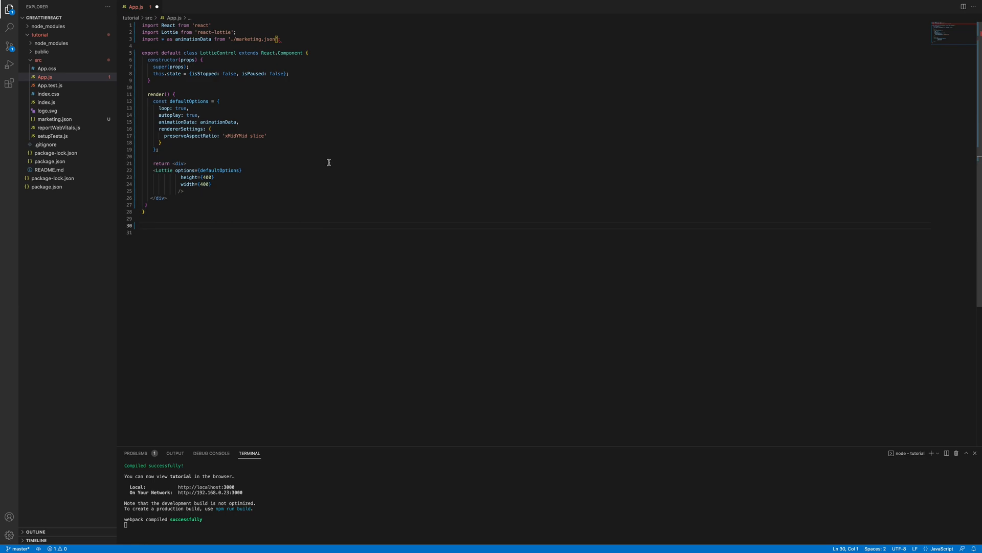
Save App.js and bring up the React App tab showing the Marketing Strategy animation at localhost:3000
click(281, 39)
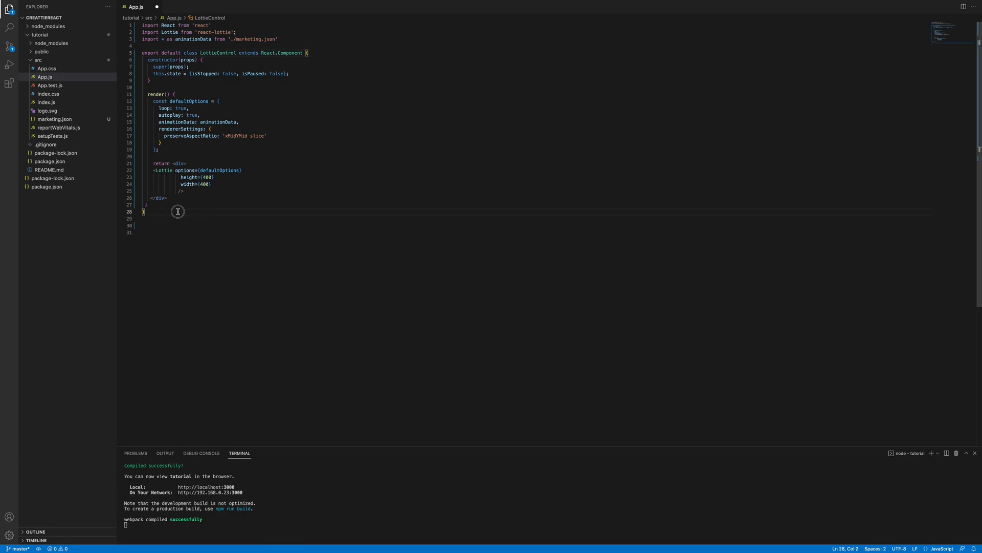
mouse_move(261, 419)
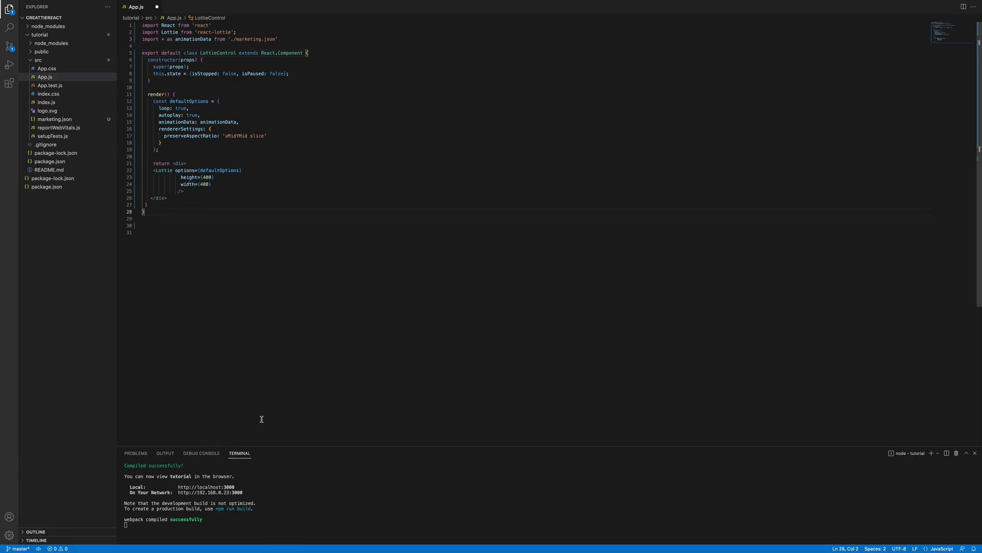
key(ctrl+s)
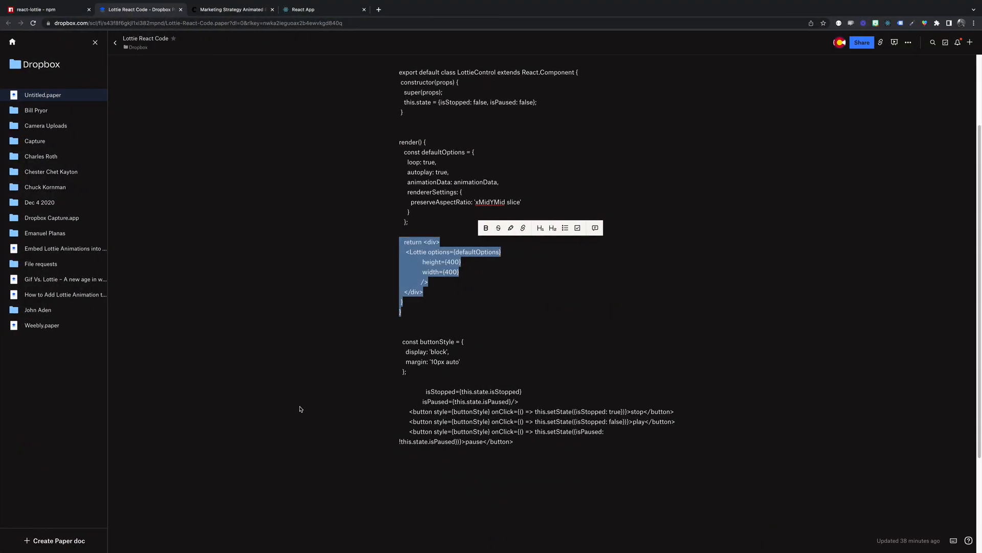
click(303, 9)
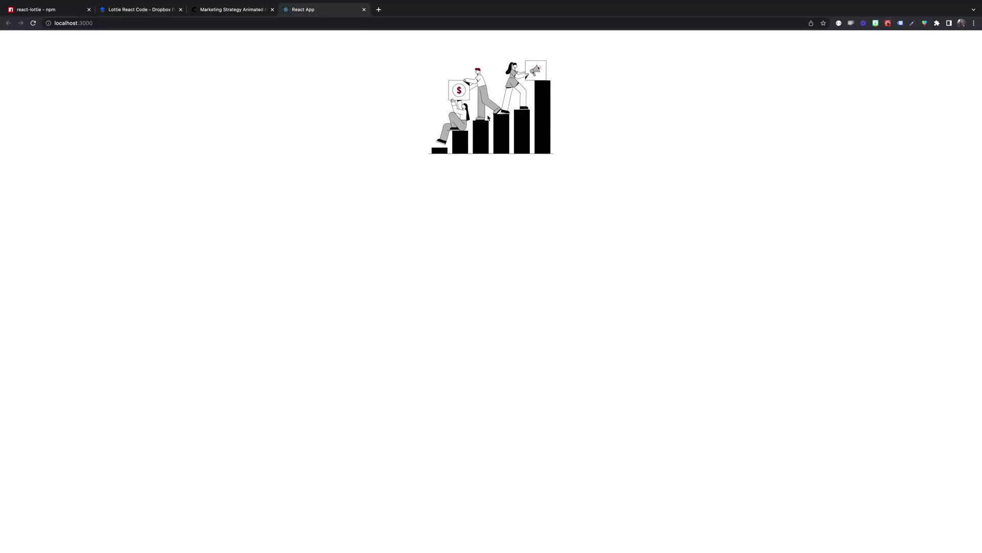
mouse_move(513, 214)
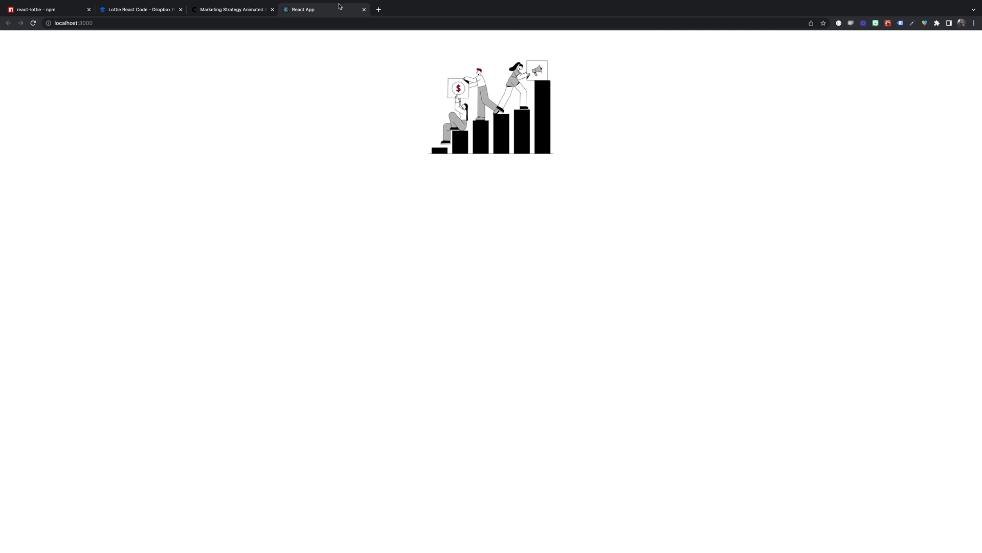
Add a const buttonStyle = { display block, margin 10px auto } at the top of the render method
click(139, 10)
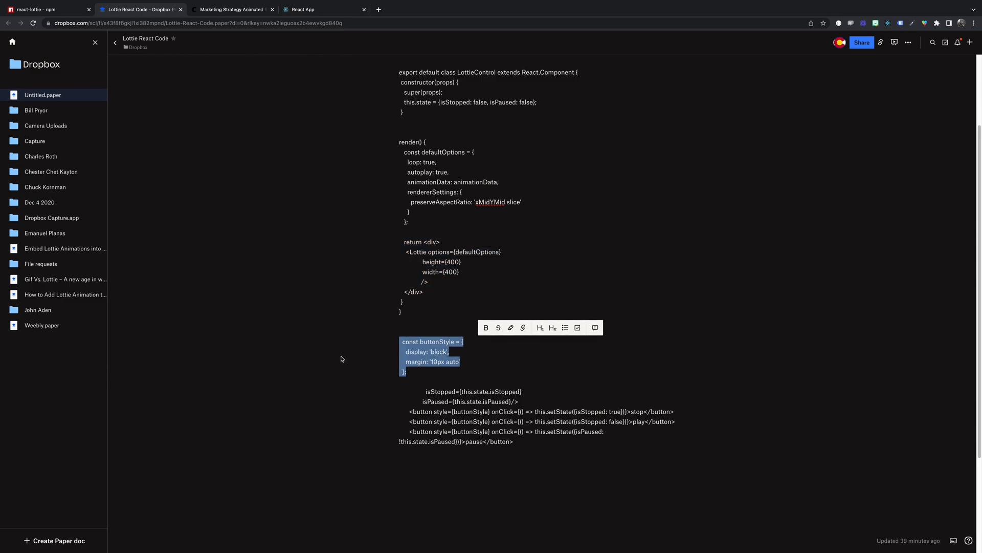
mouse_move(627, 170)
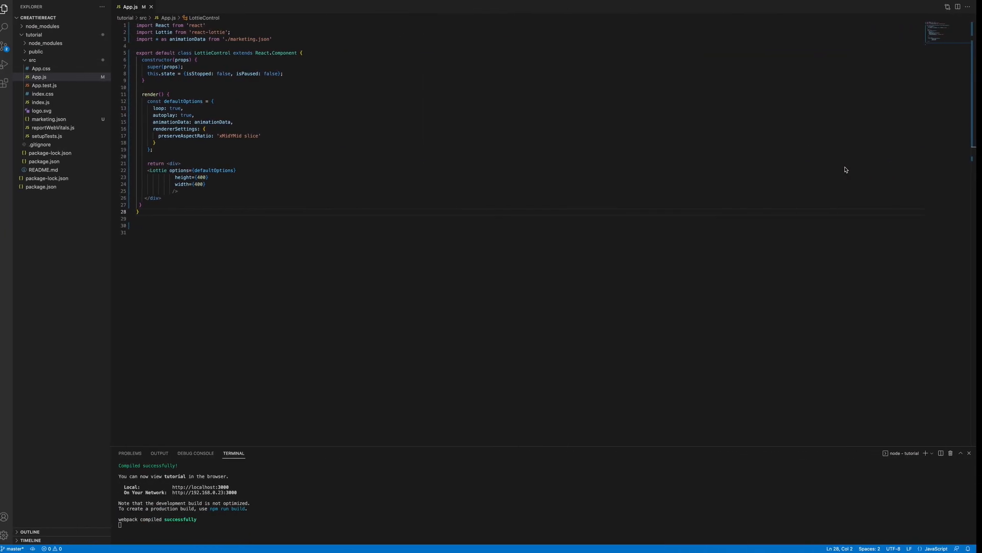
click(206, 94)
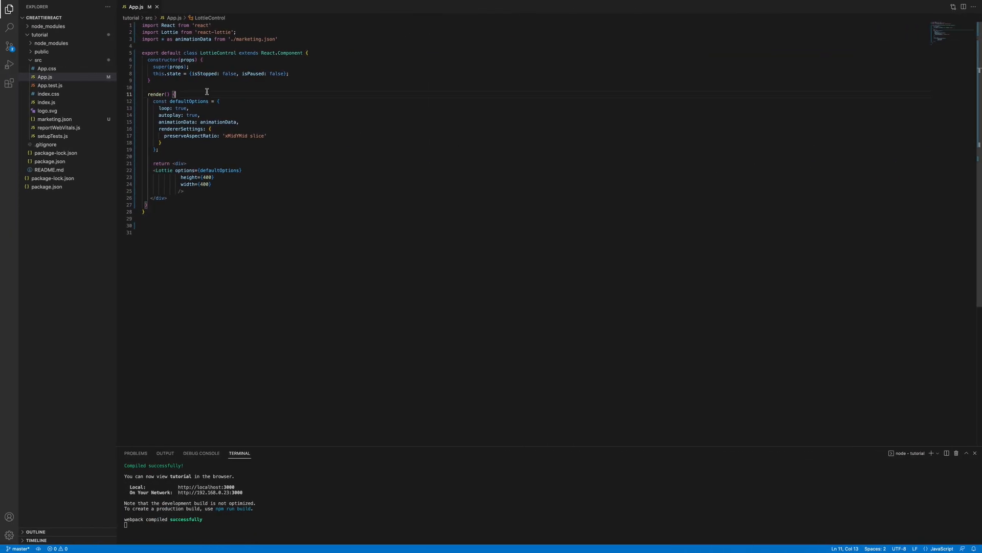
key(Enter)
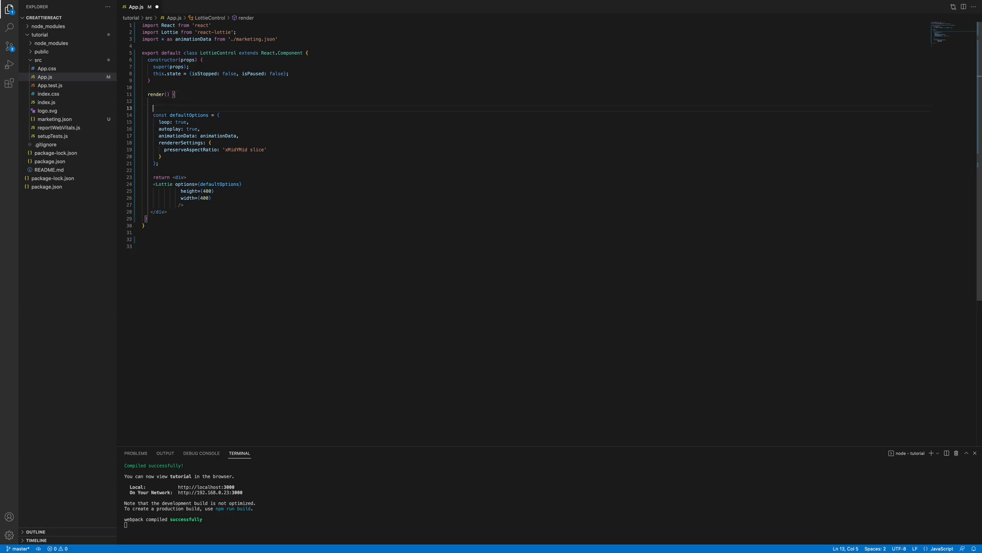
text(const buttonStyle = {)
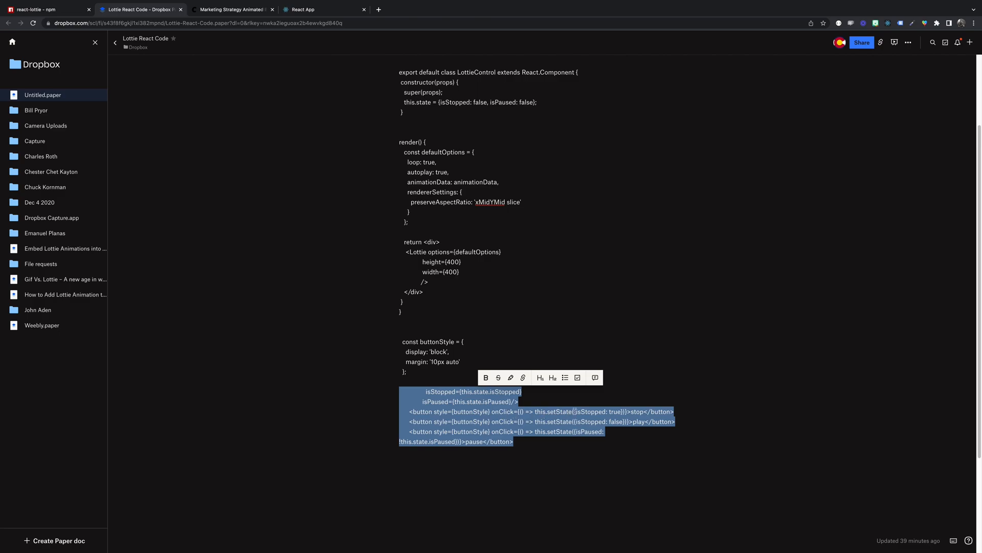
mouse_move(621, 357)
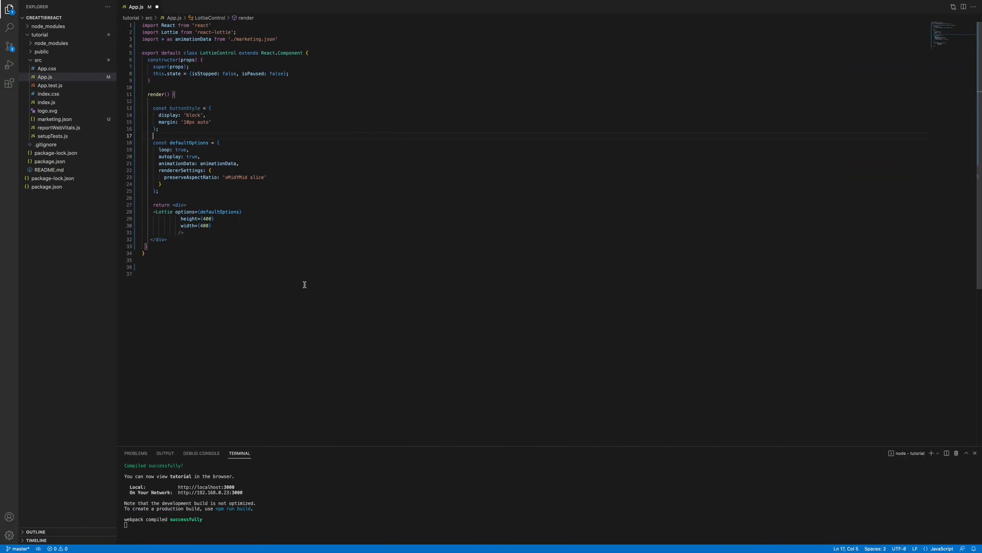
click(205, 232)
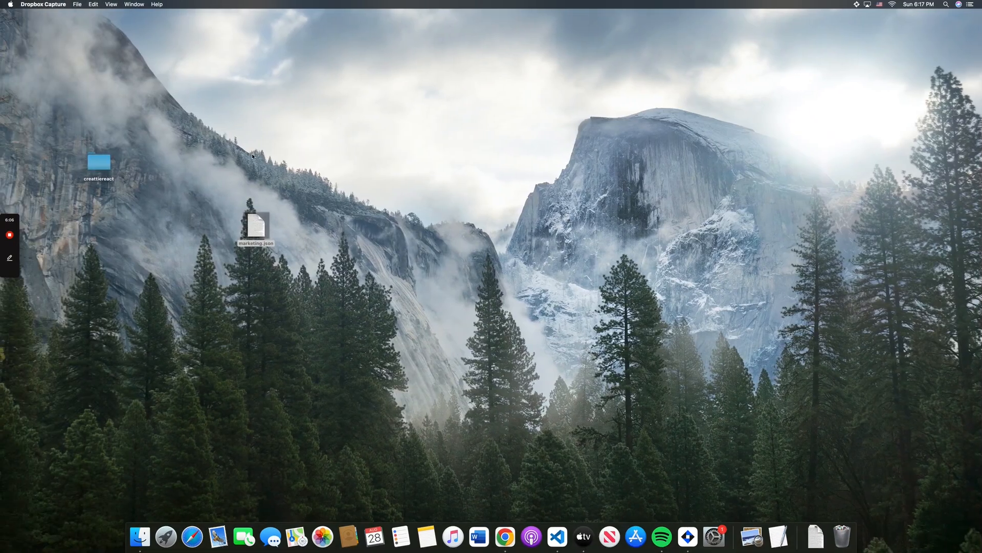
Switch to the React app and use the new play button beneath the animation to set it playing
click(505, 537)
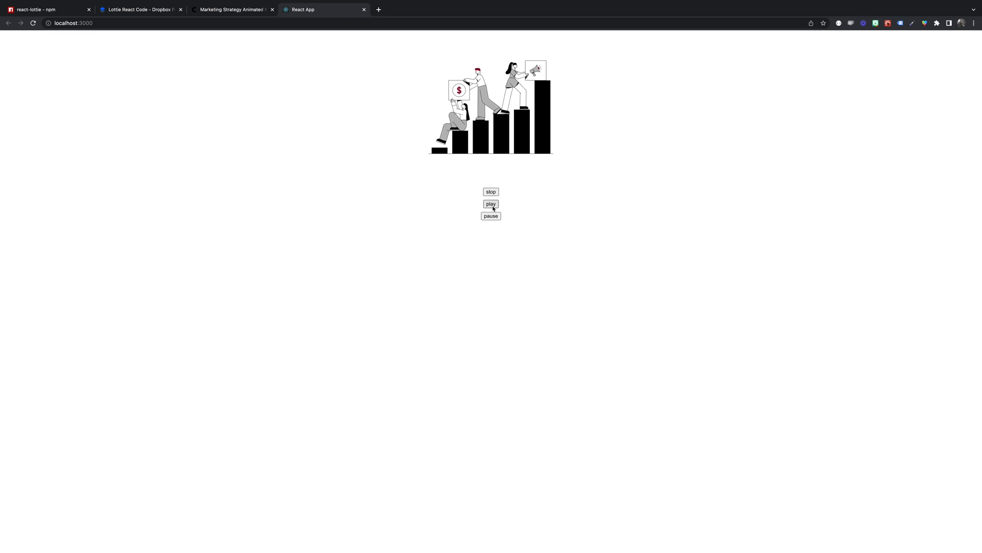
click(490, 204)
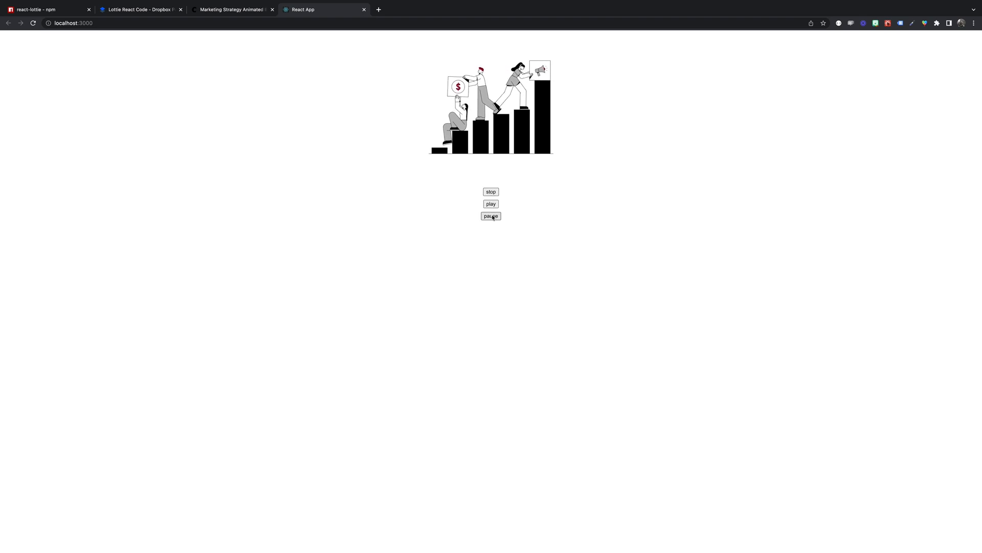